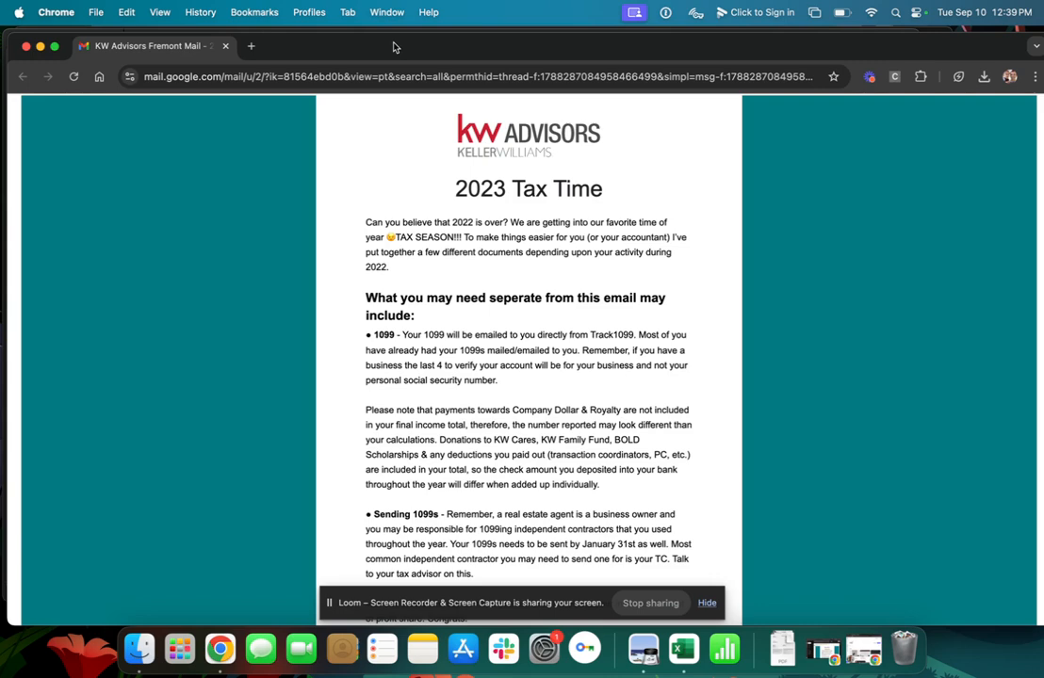
mouse_move(376, 111)
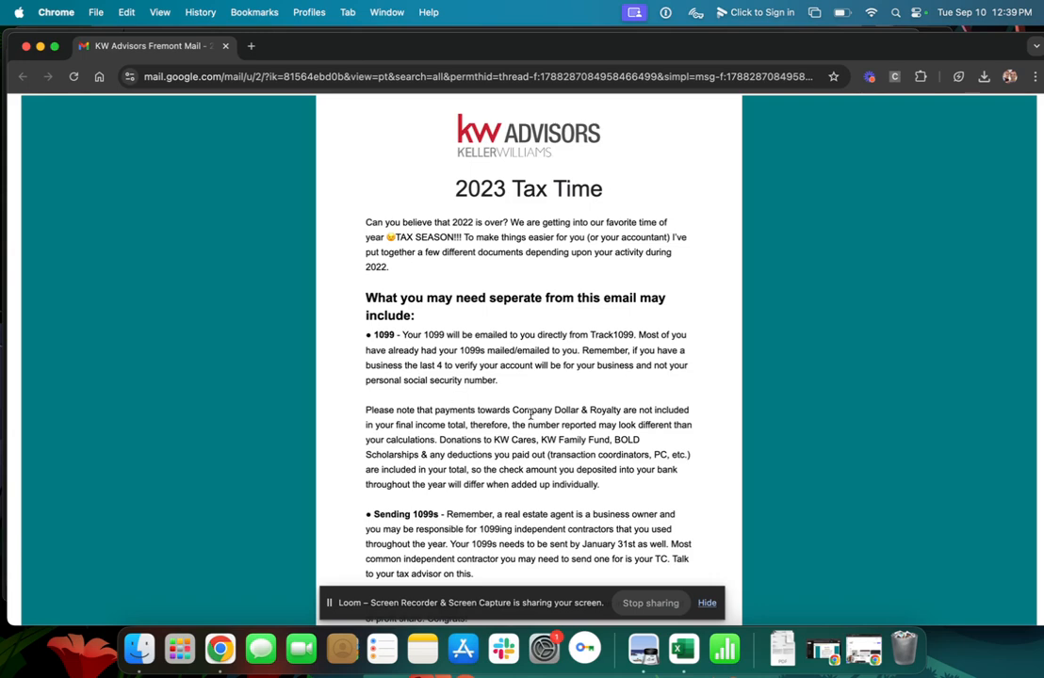
- Review the Dickerson 2023 DA list and highlight its agent gross commission total
scroll(down, 3)
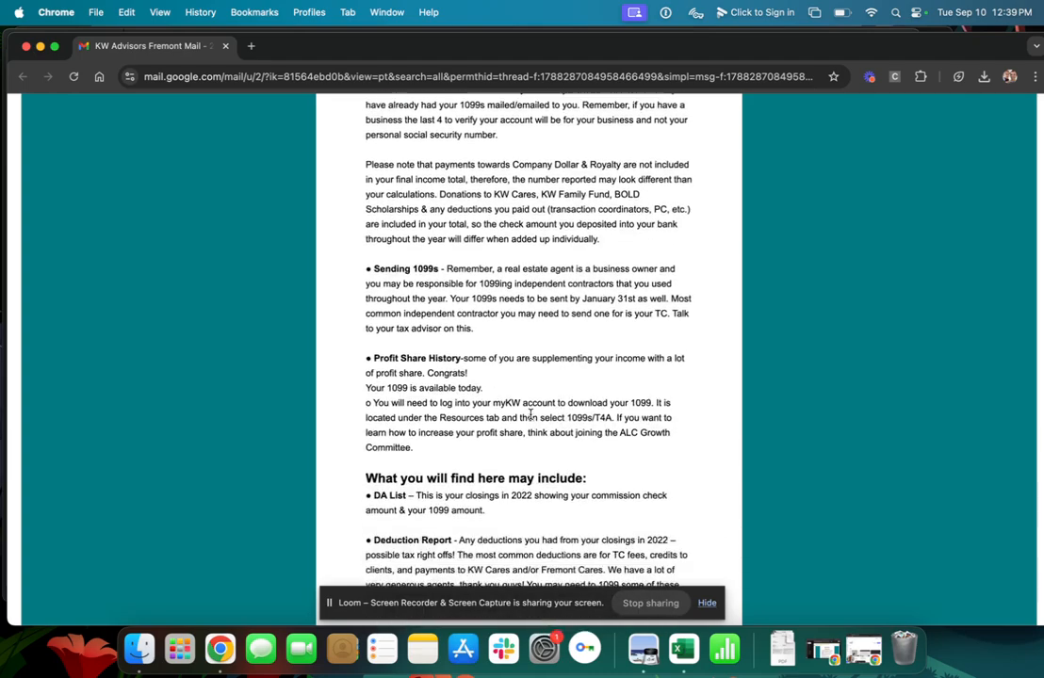
scroll(down, 3)
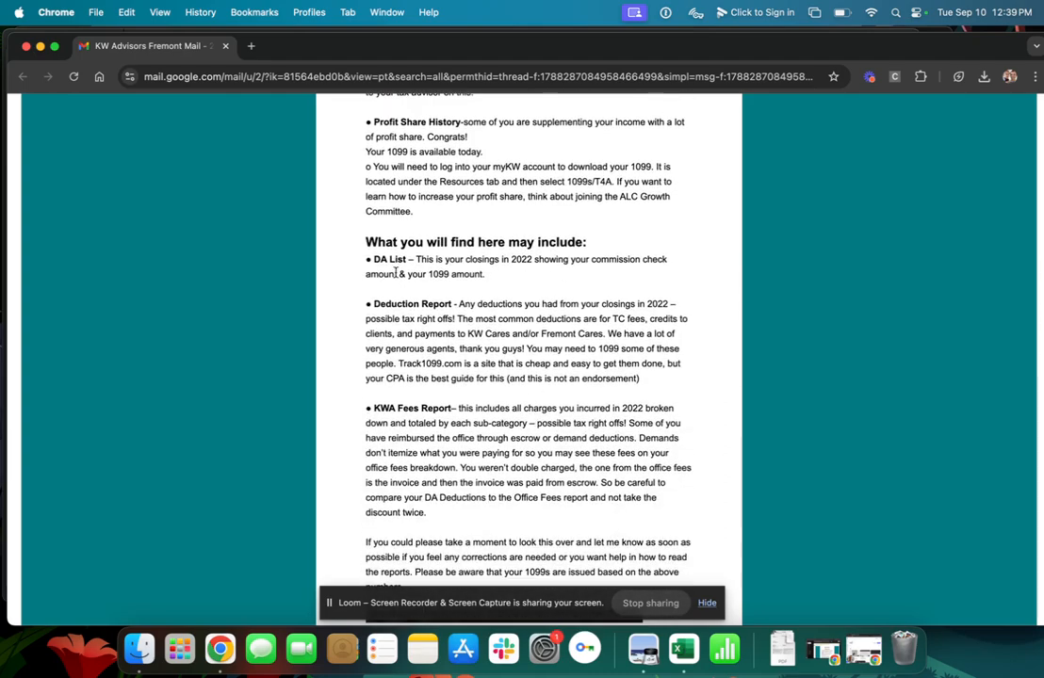
scroll(down, 3)
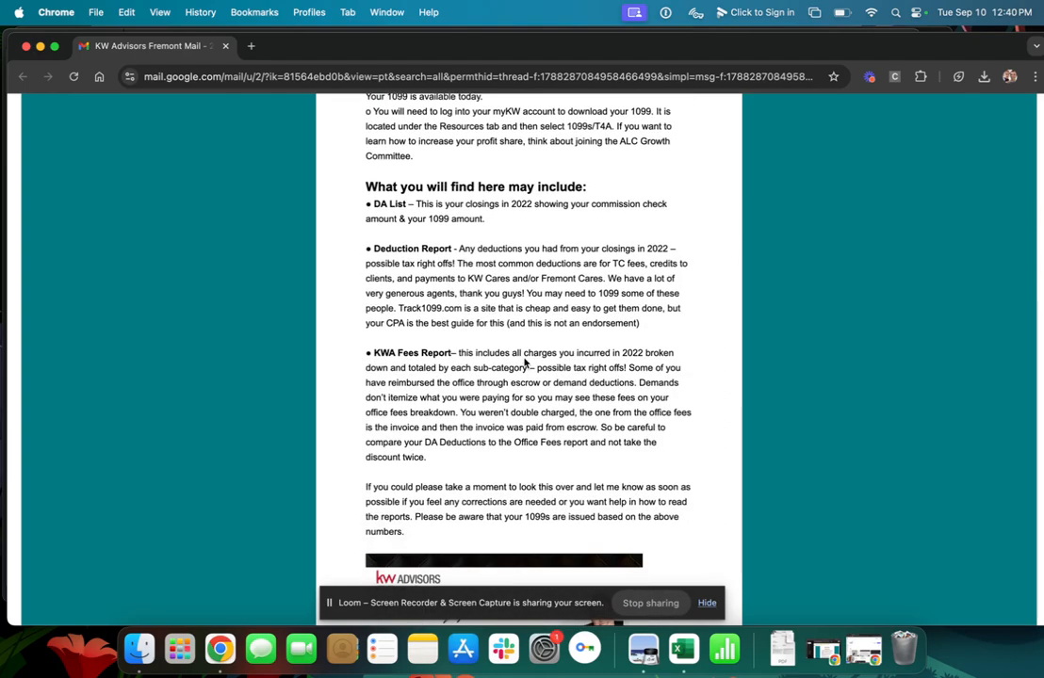
scroll(down, 3)
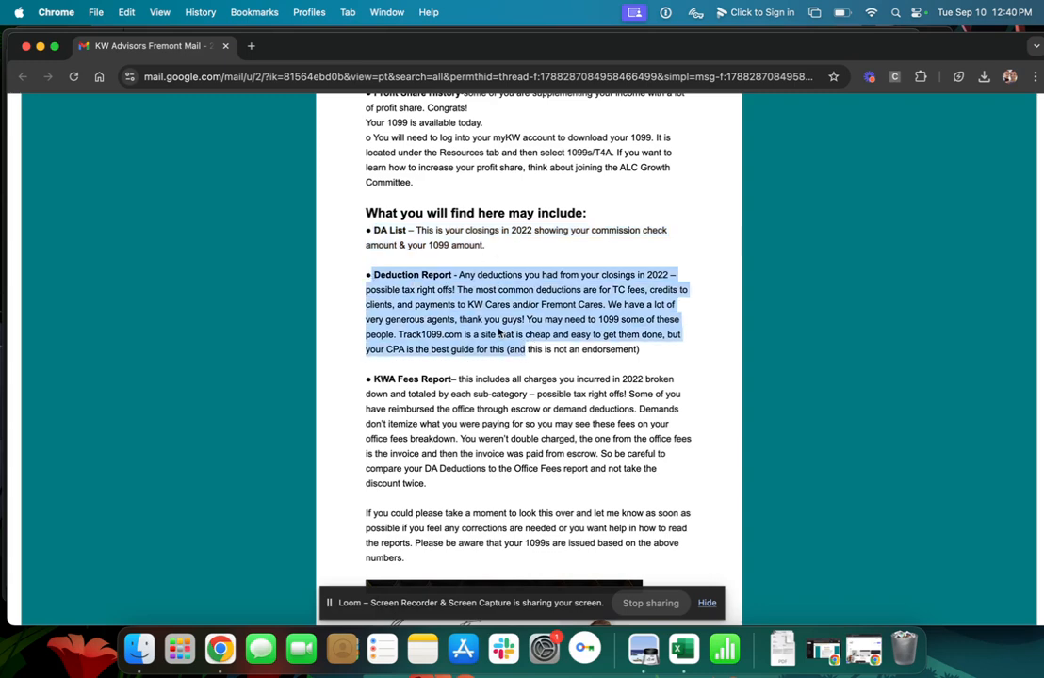
scroll(up, 3)
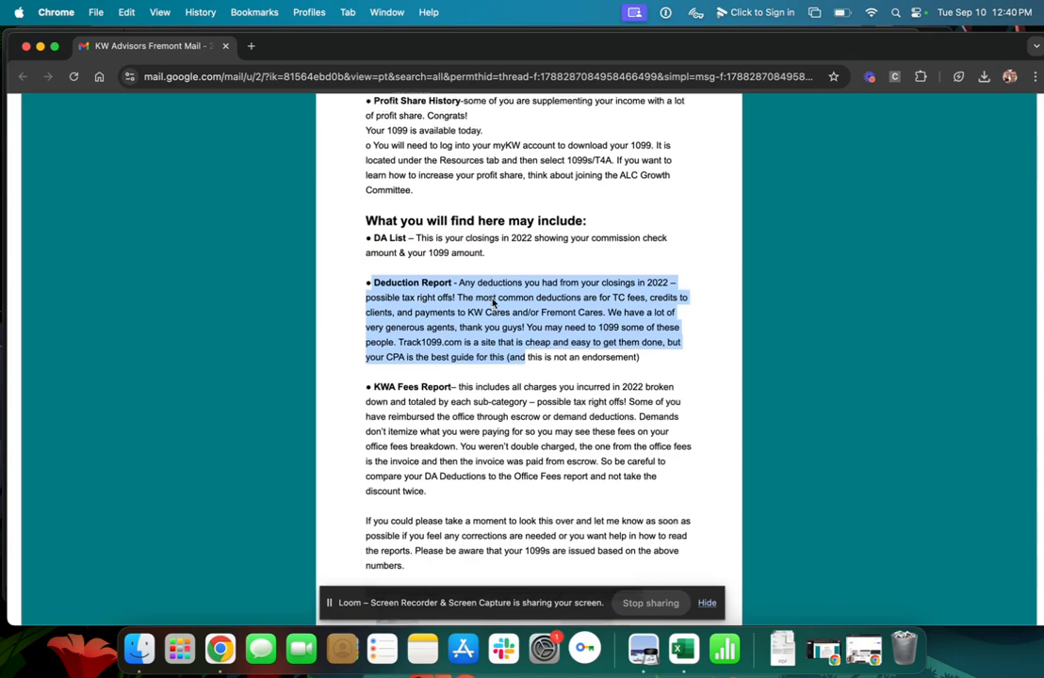
scroll(up, 3)
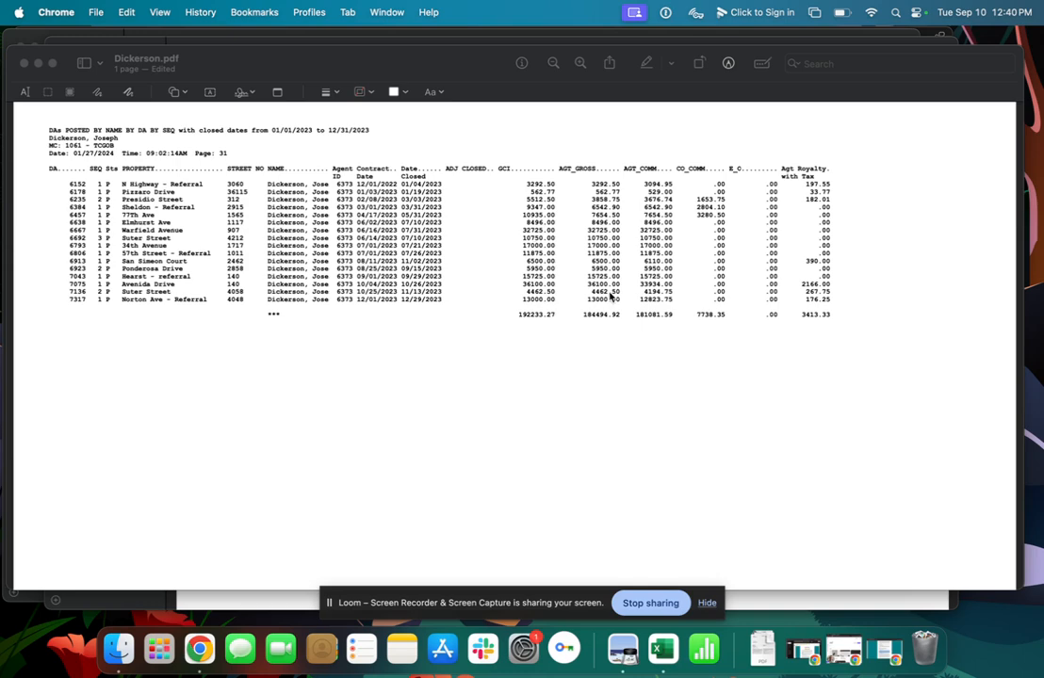
click(456, 73)
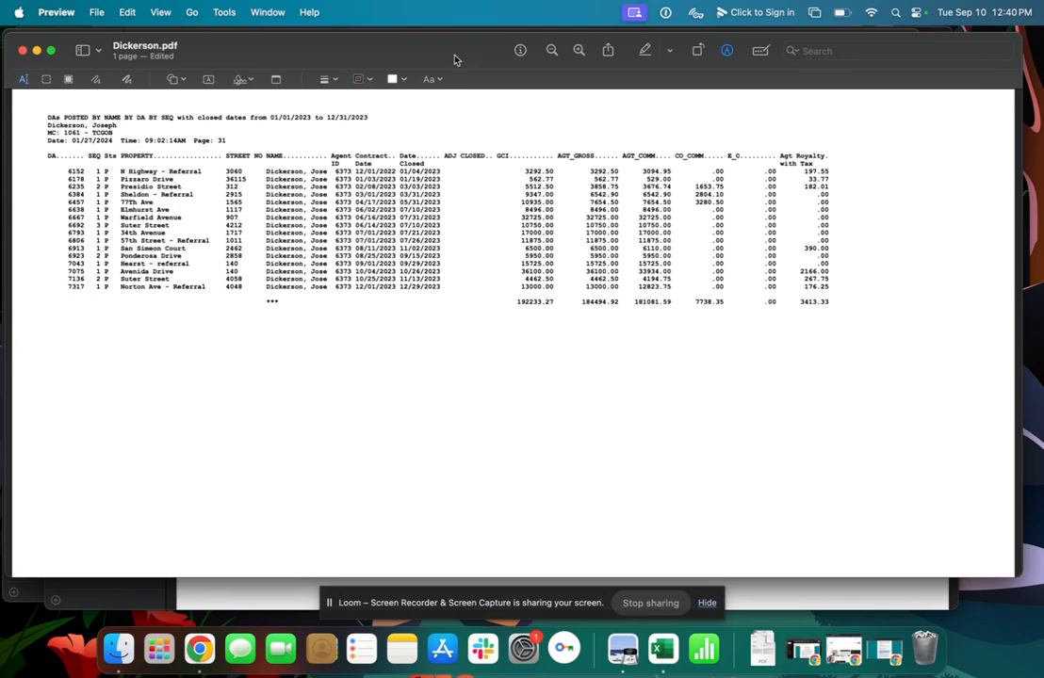
mouse_move(427, 292)
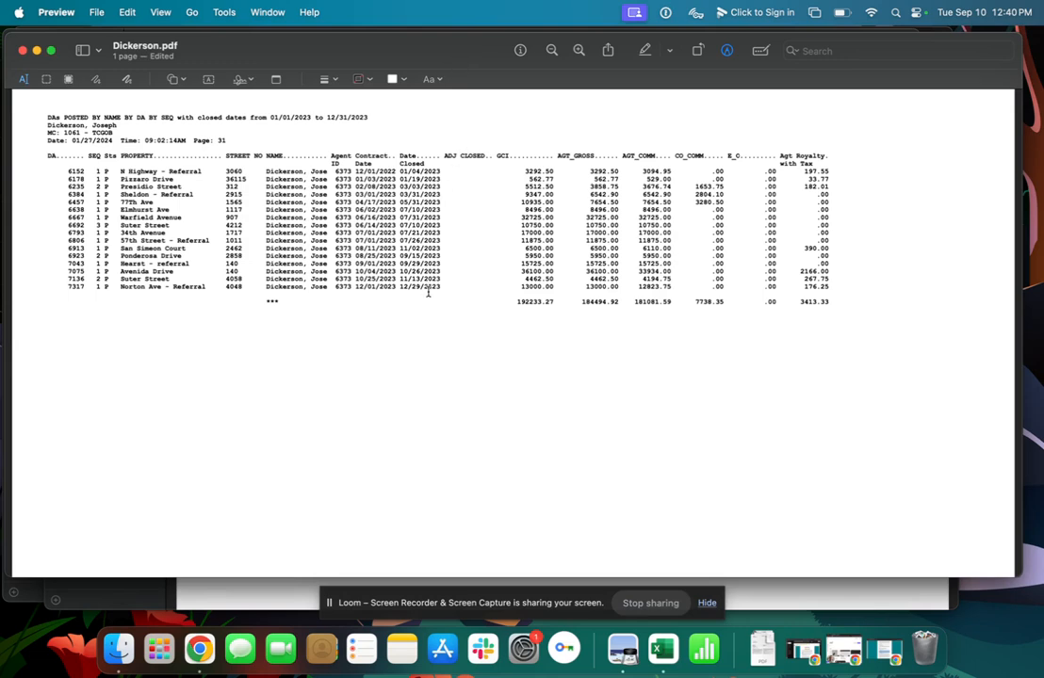
mouse_move(353, 190)
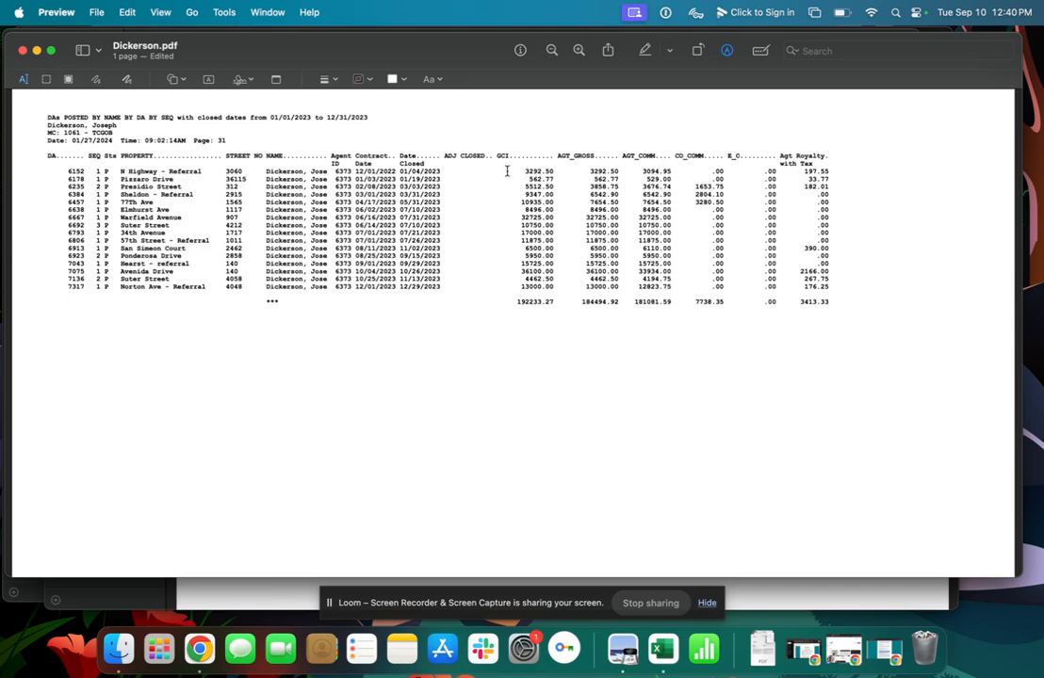
mouse_move(539, 214)
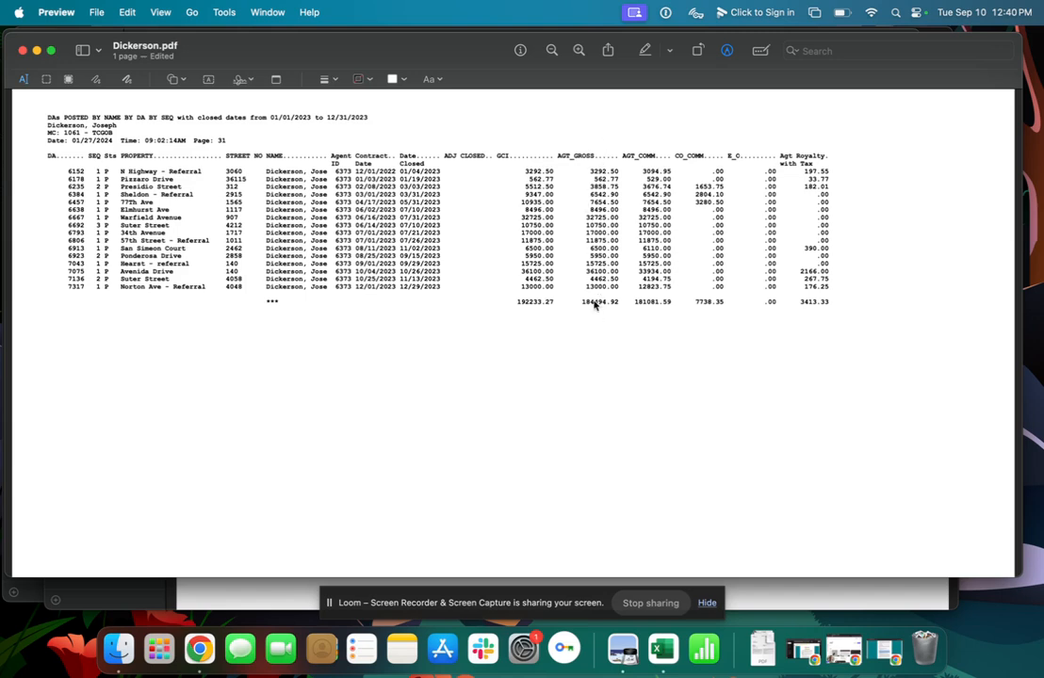
double_click(577, 155)
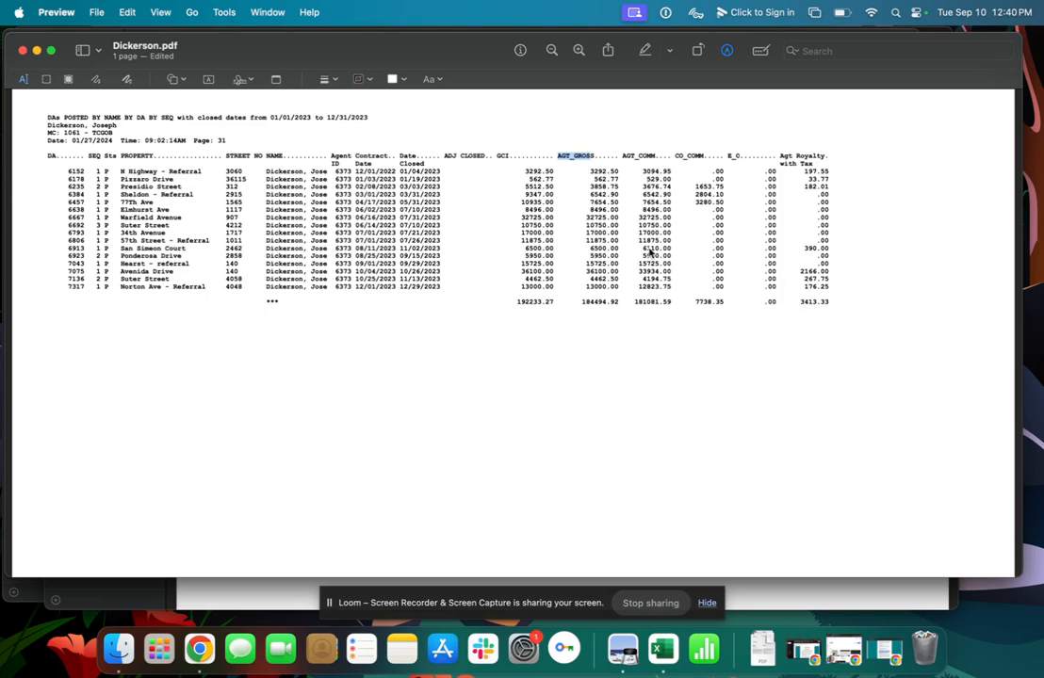
mouse_move(636, 306)
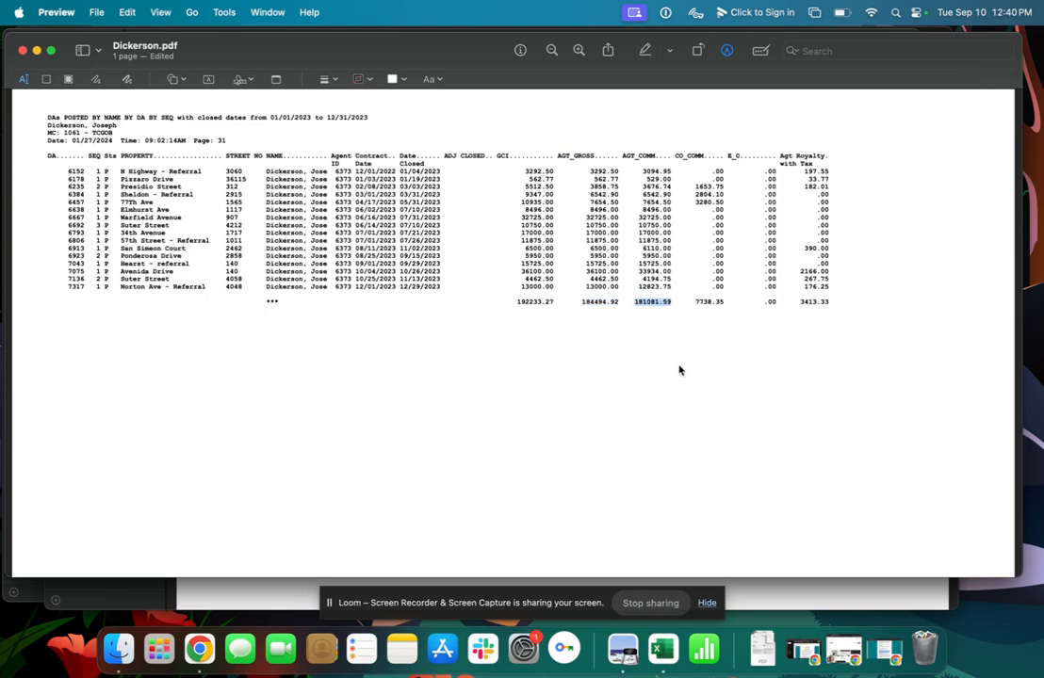
mouse_move(664, 108)
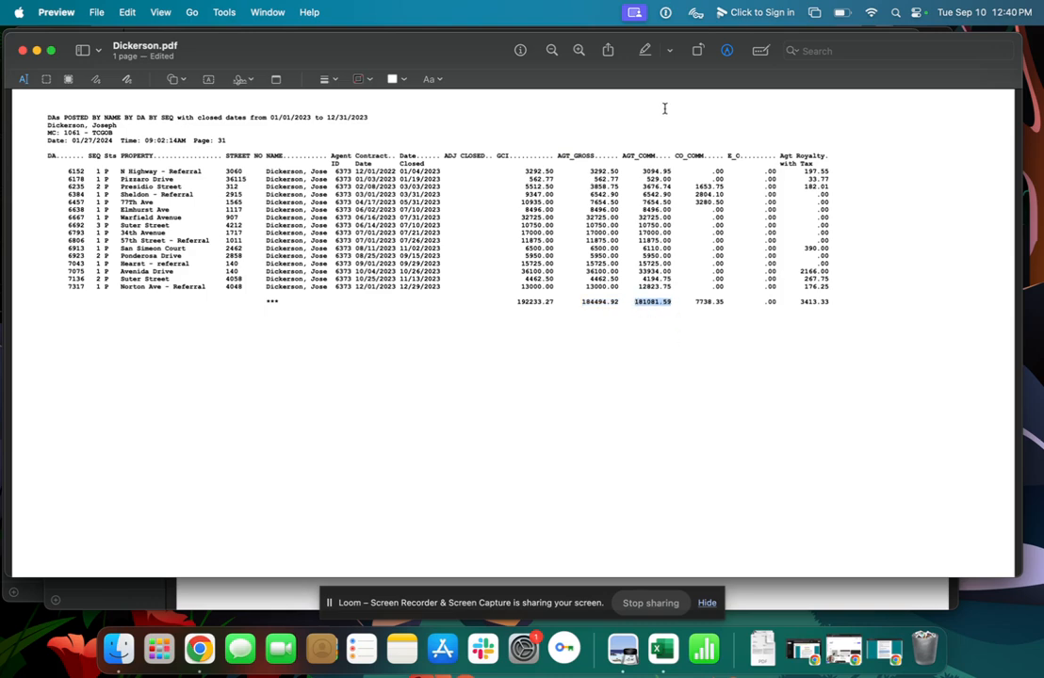
mouse_move(689, 284)
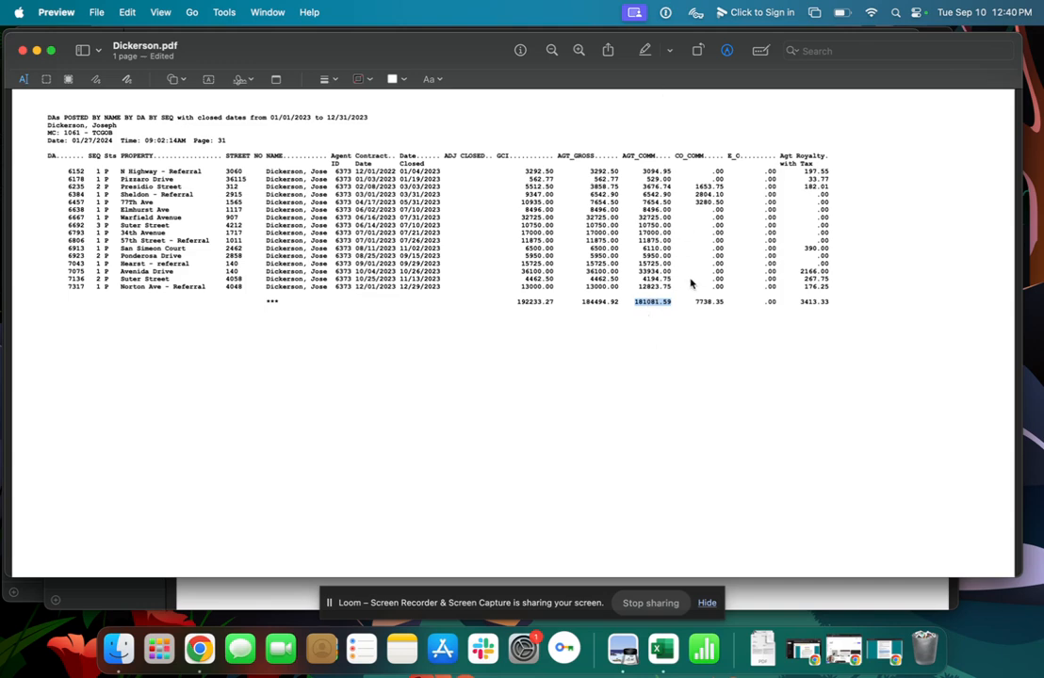
mouse_move(641, 258)
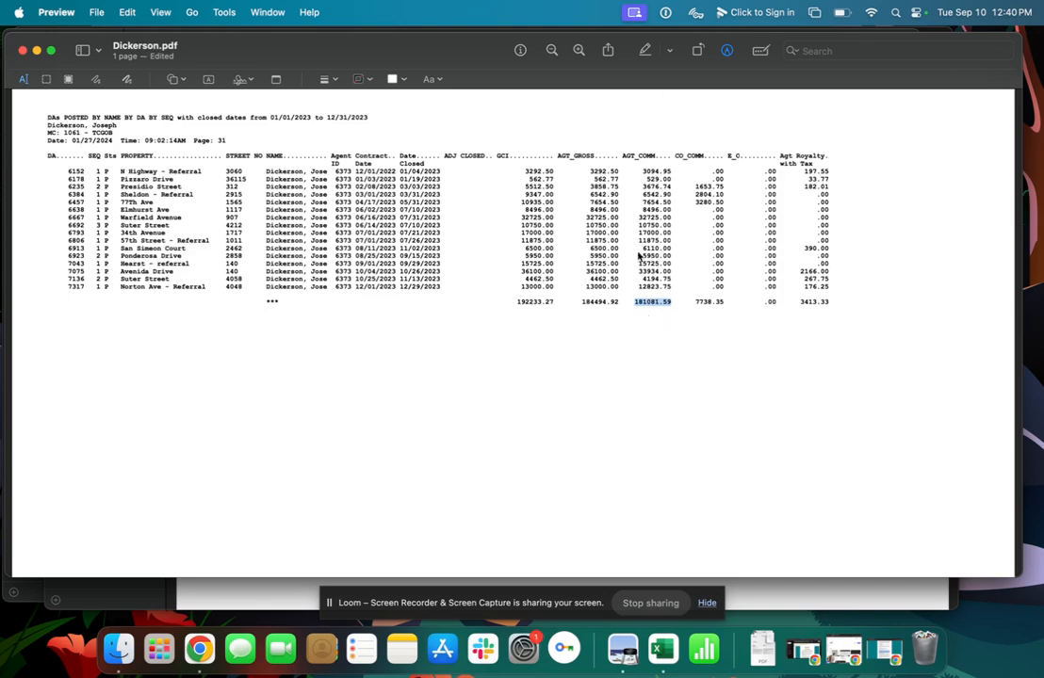
mouse_move(191, 254)
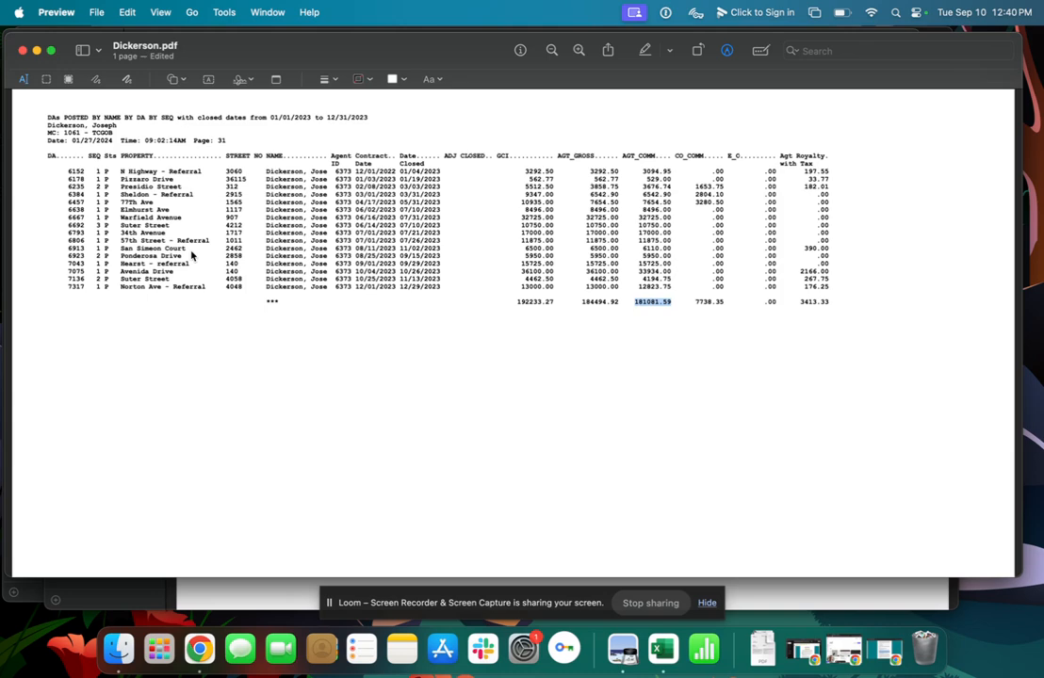
mouse_move(327, 246)
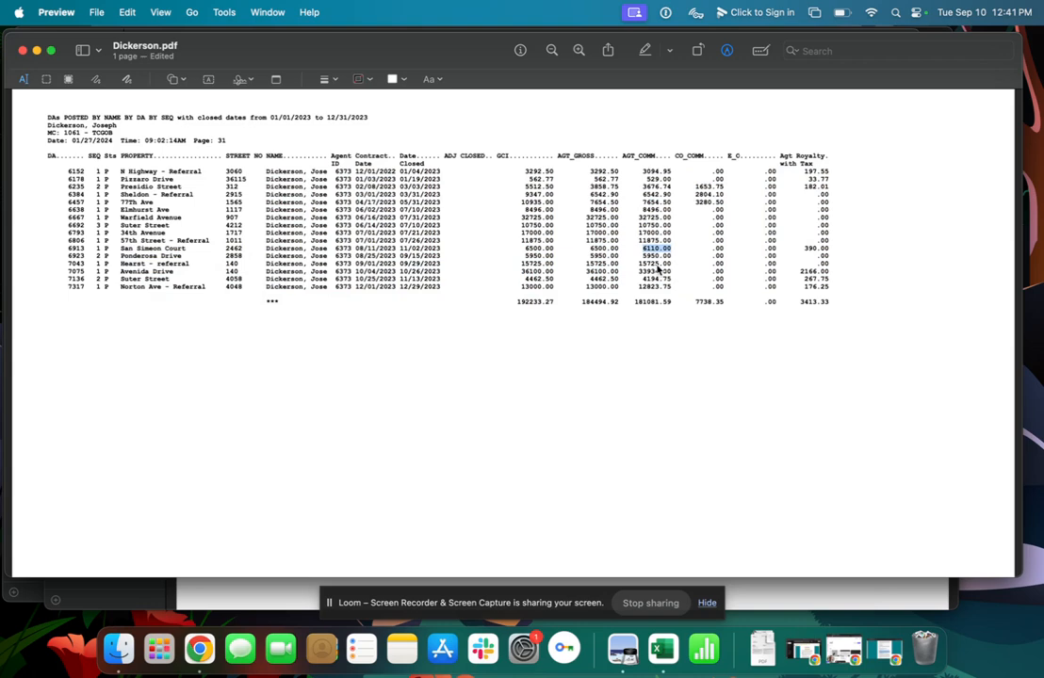
mouse_move(627, 264)
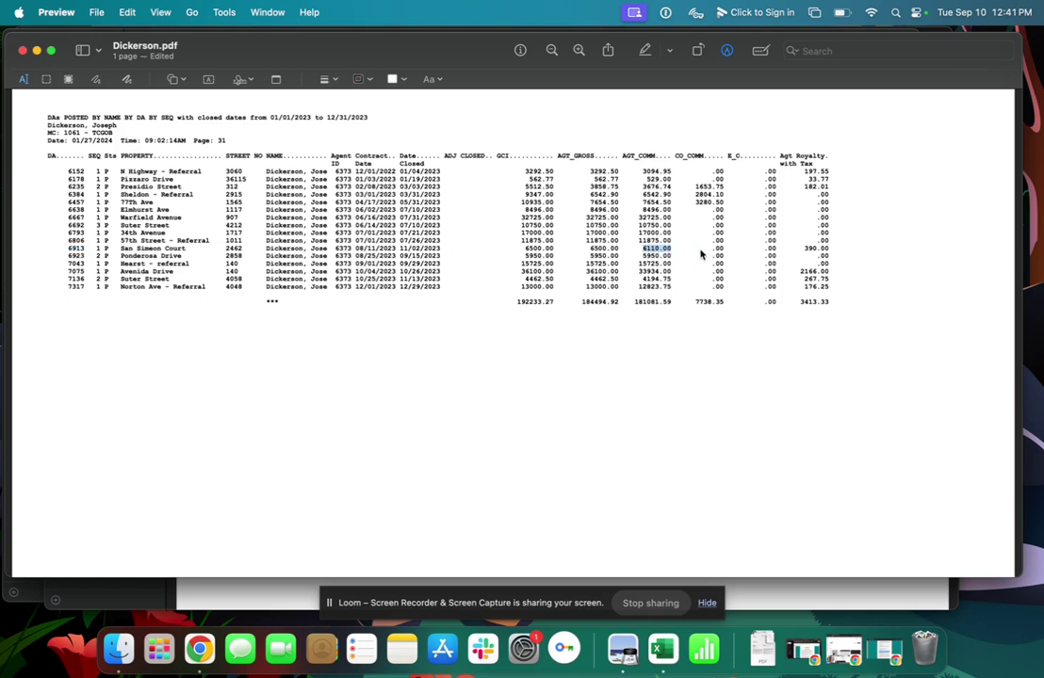
mouse_move(671, 264)
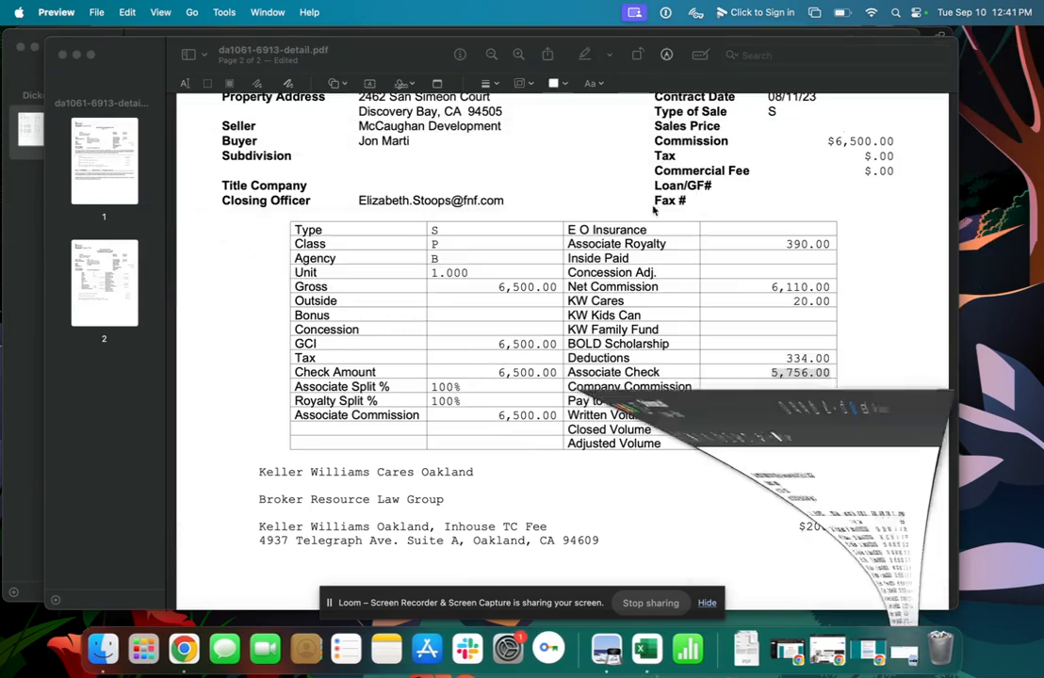
- Highlight the 5,756.00 Associate Check amount on the deal 6913 detail sheet
scroll(up, 3)
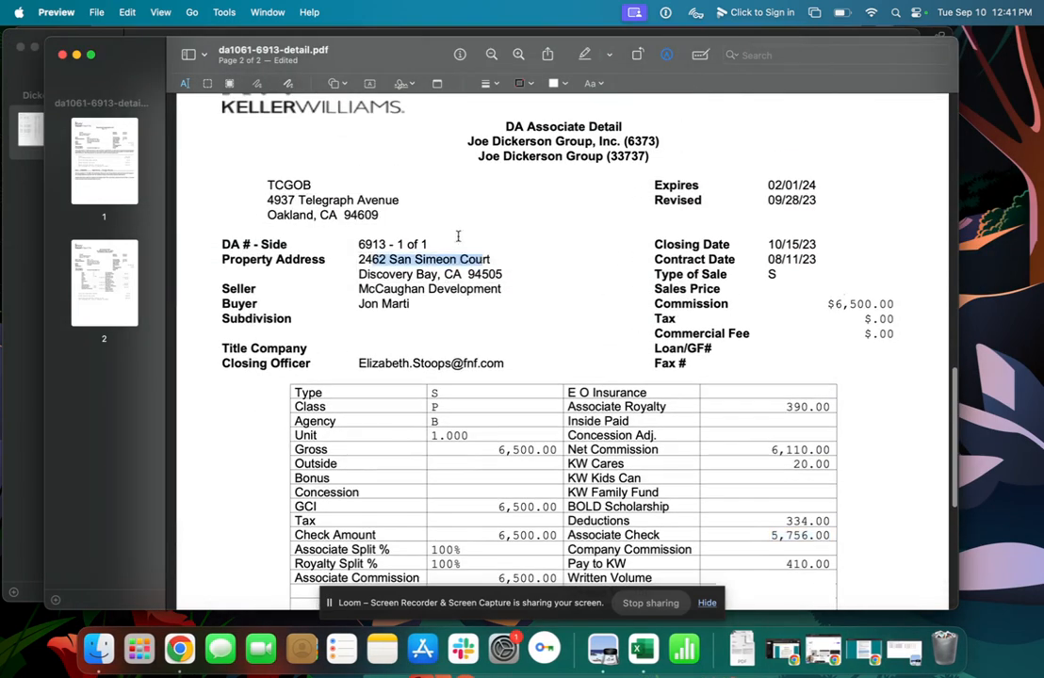
scroll(down, 3)
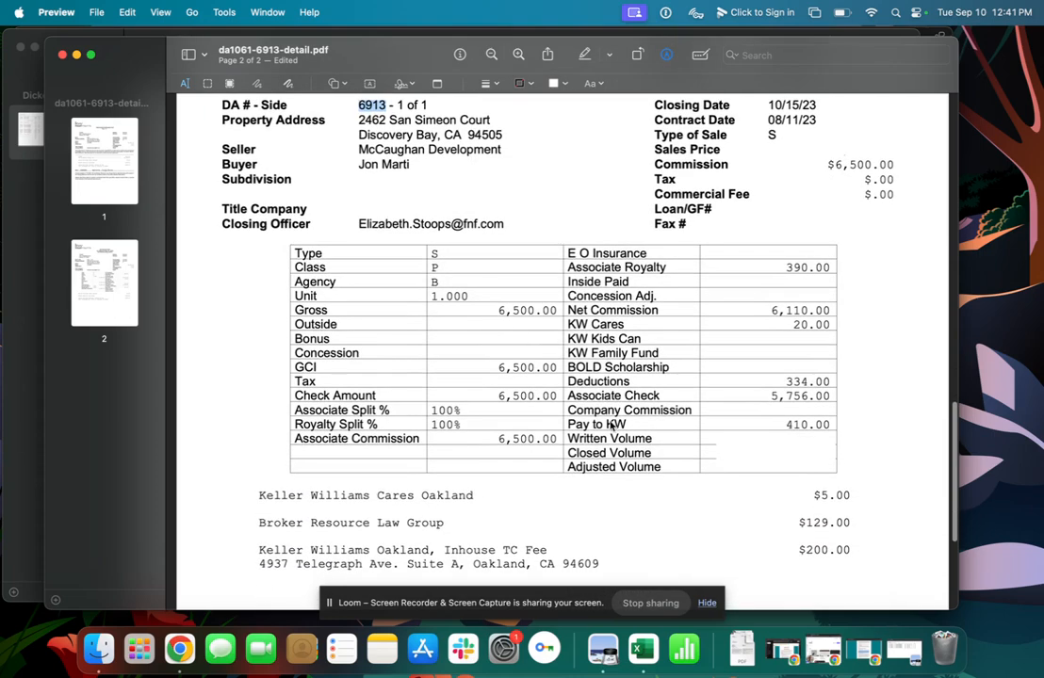
scroll(down, 3)
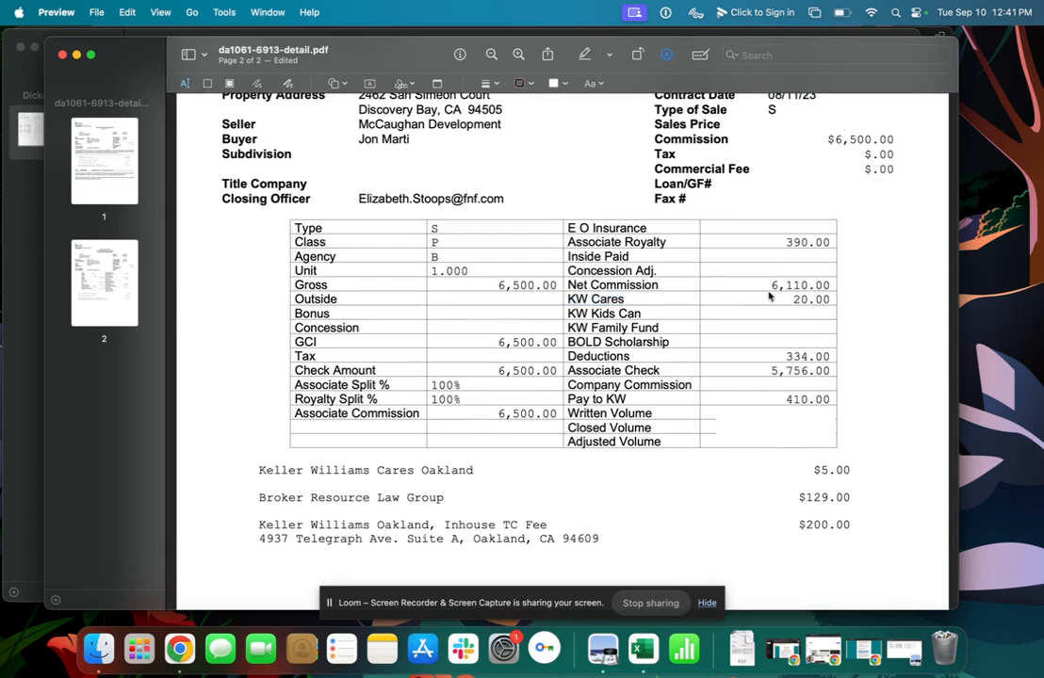
scroll(down, 3)
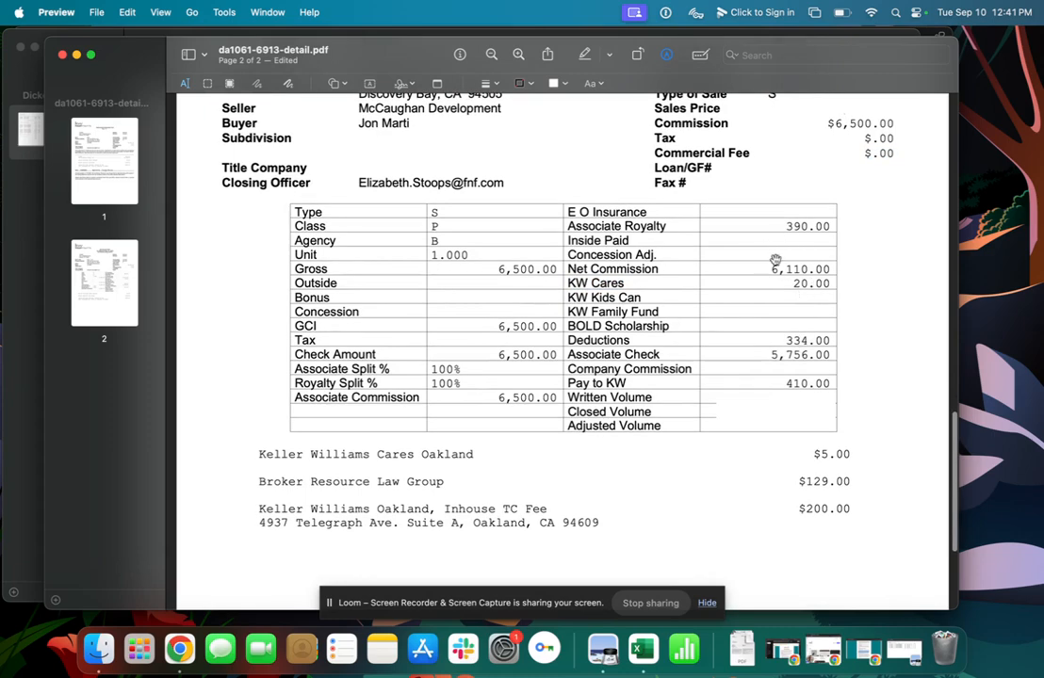
mouse_move(780, 384)
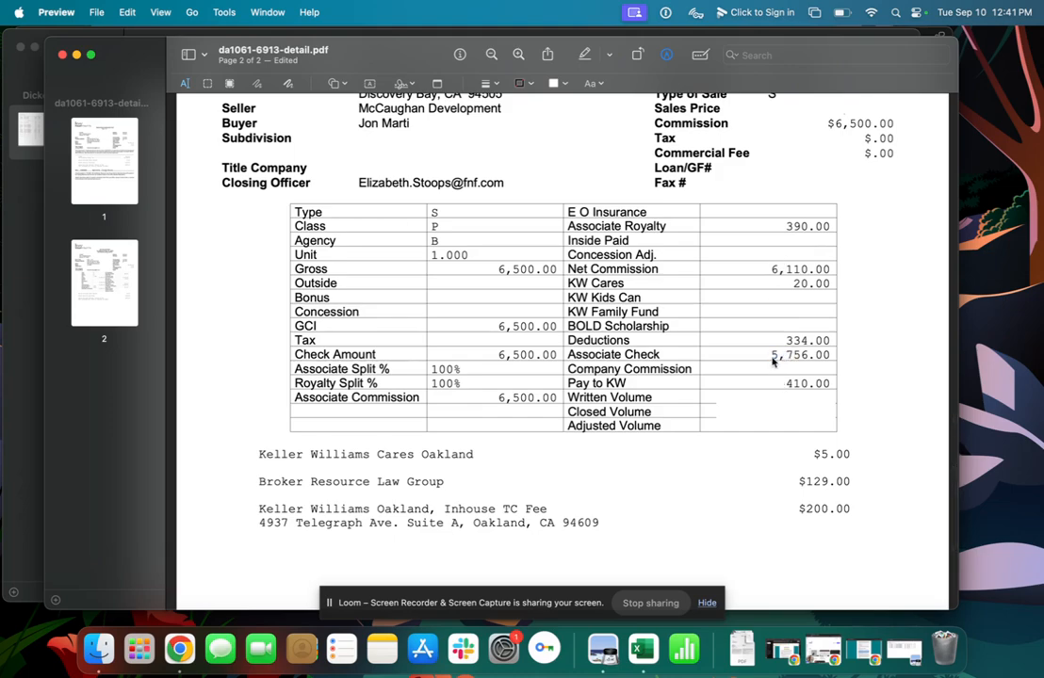
double_click(800, 354)
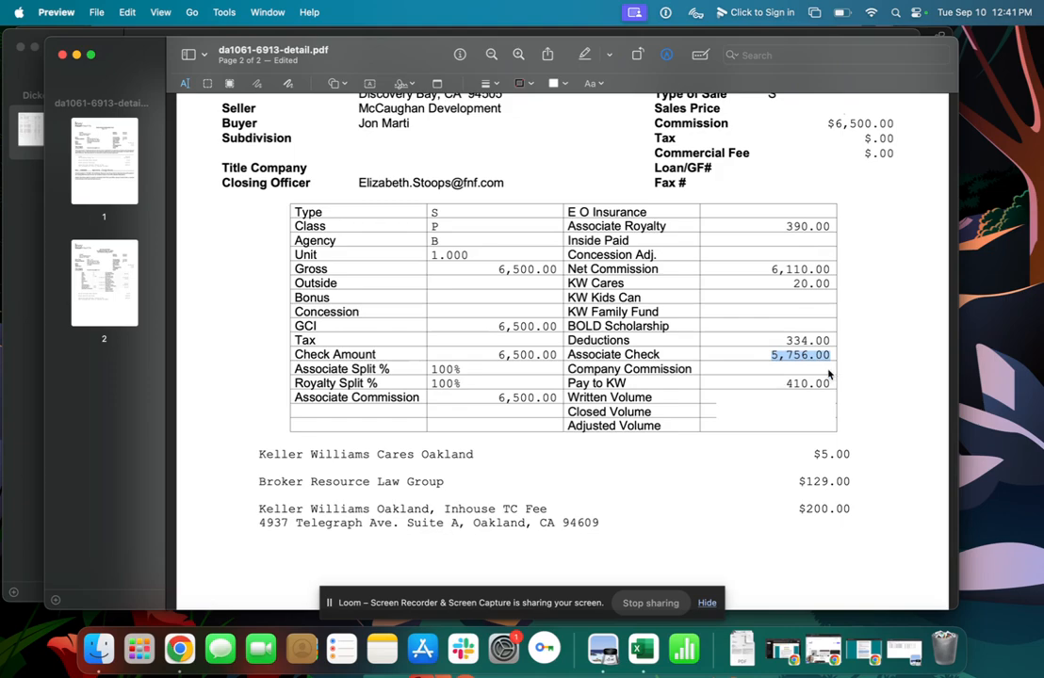
mouse_move(773, 273)
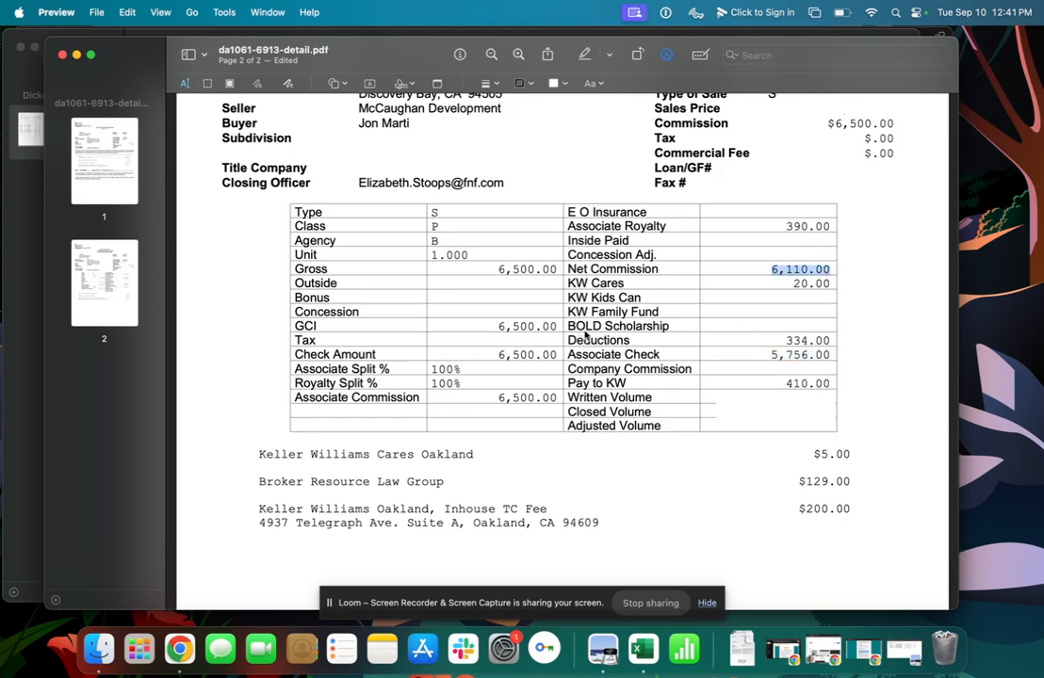
mouse_move(720, 329)
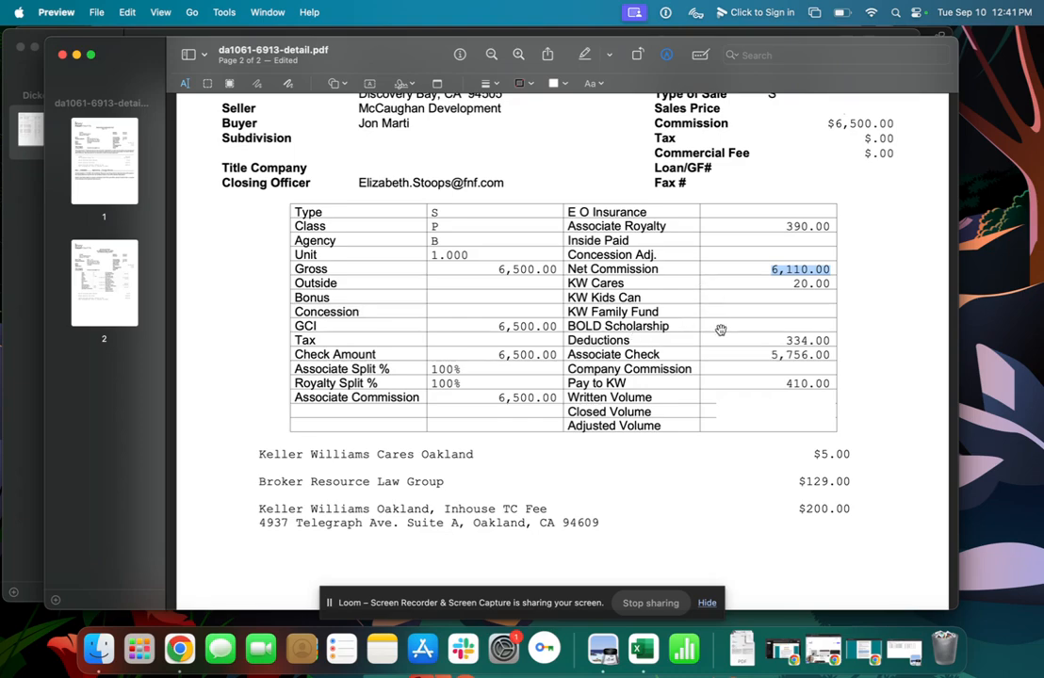
mouse_move(742, 359)
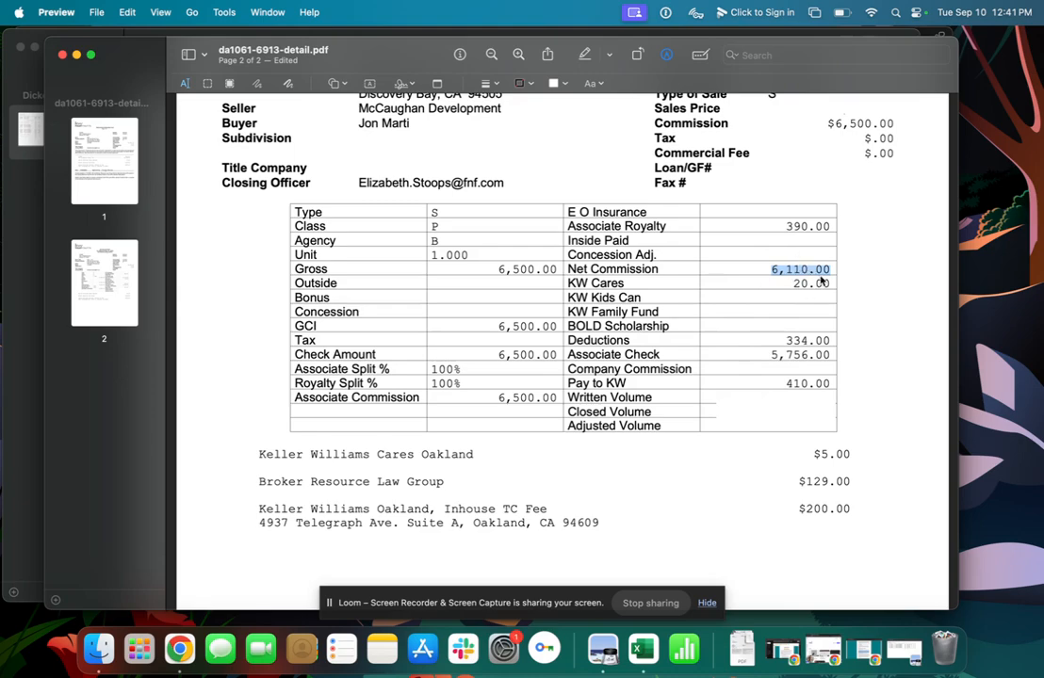
- Compare the 334.00 Deductions with the 5,756.00 Associate Check, then bring up the deduction report
click(811, 283)
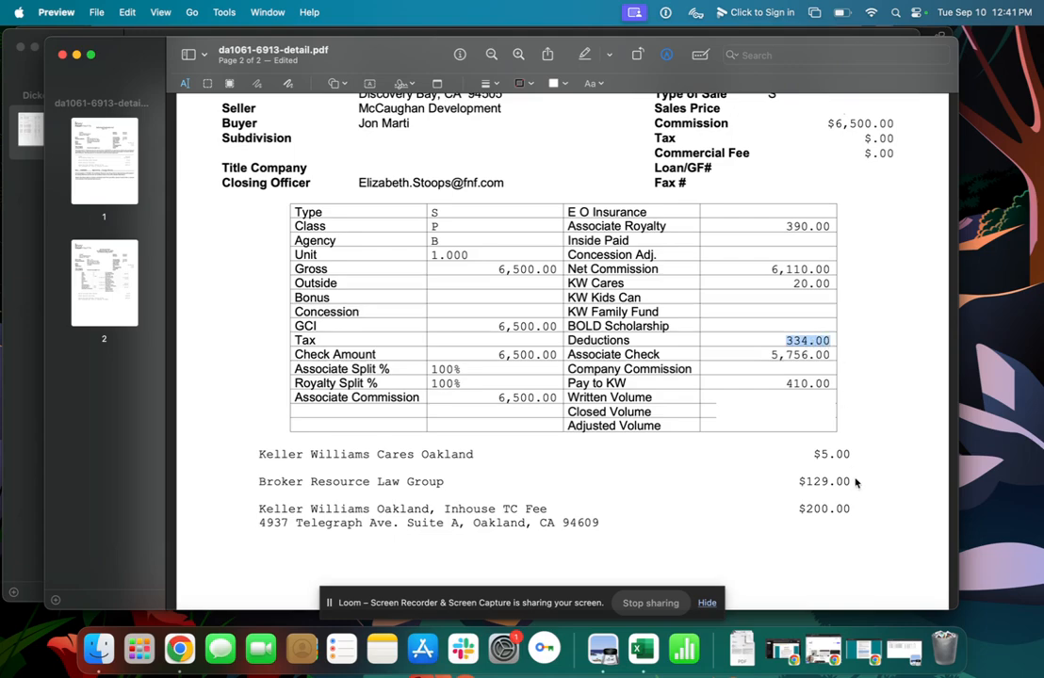
scroll(down, 3)
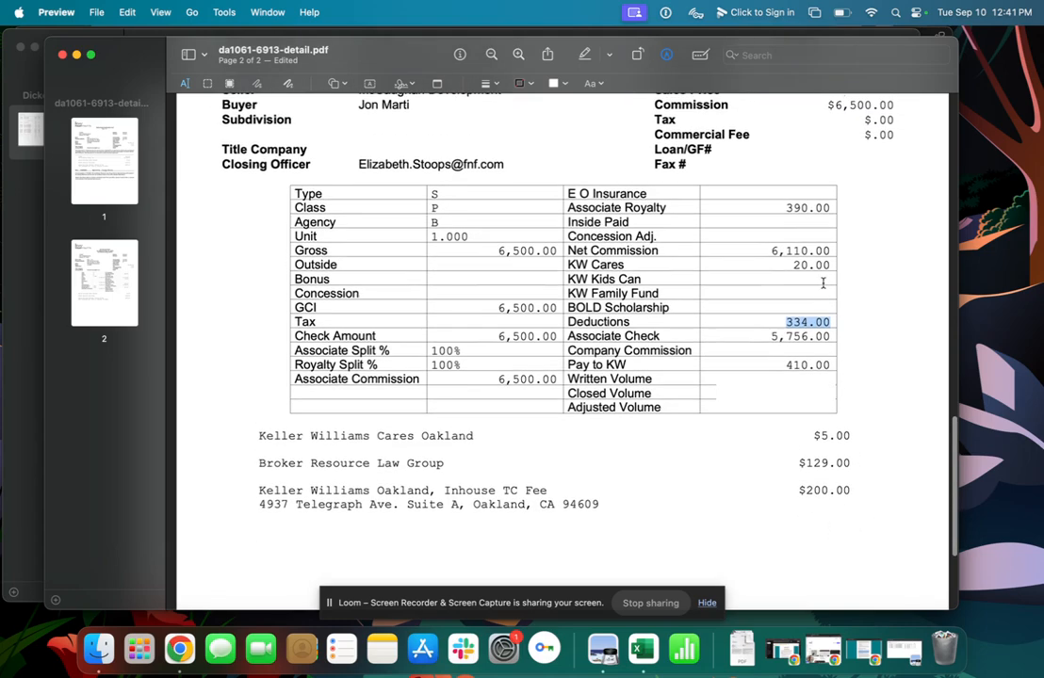
double_click(800, 337)
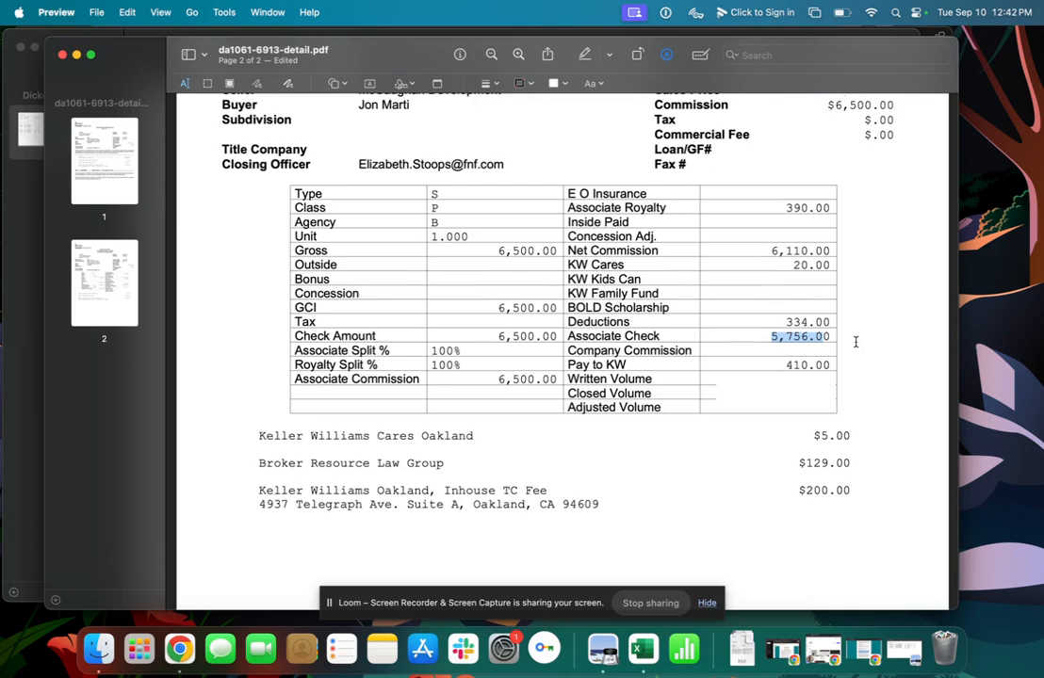
scroll(down, 3)
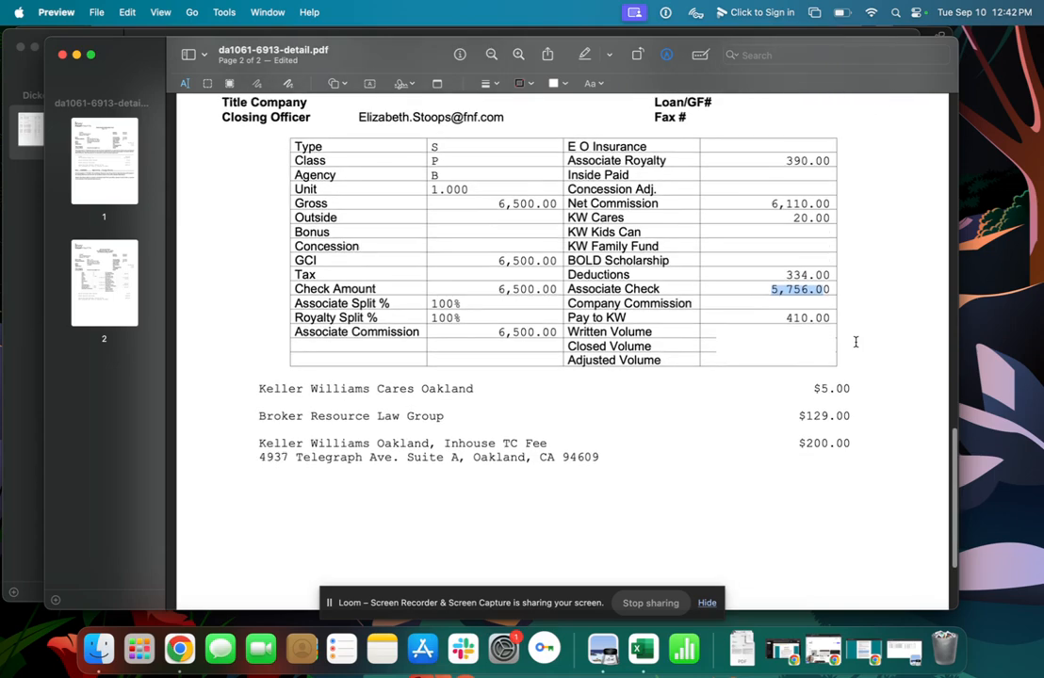
scroll(up, 3)
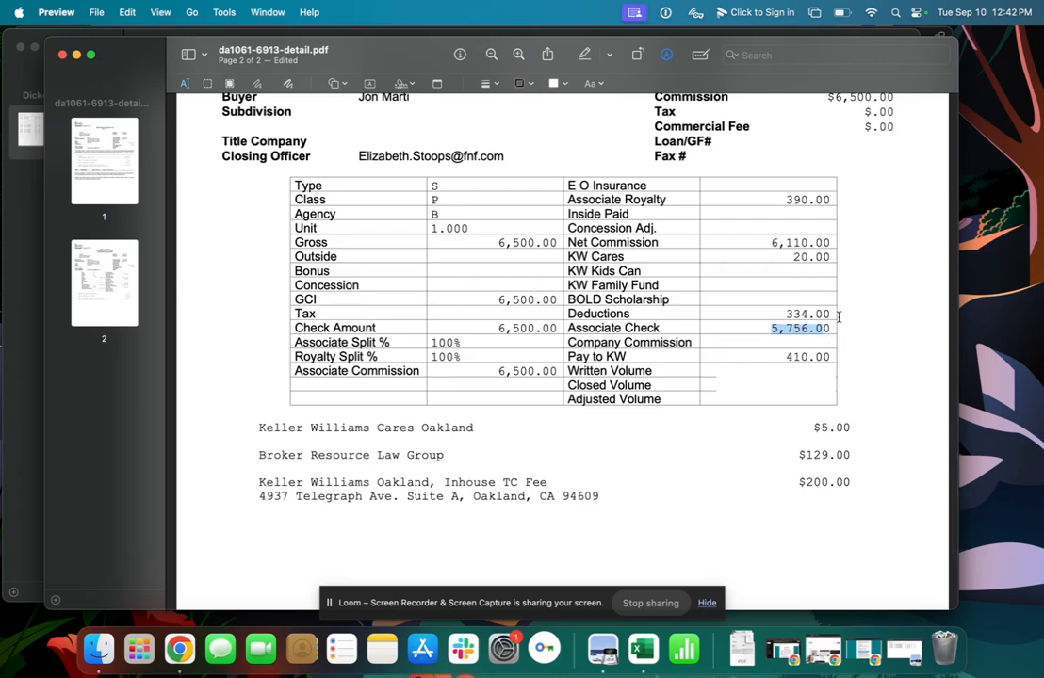
mouse_move(787, 248)
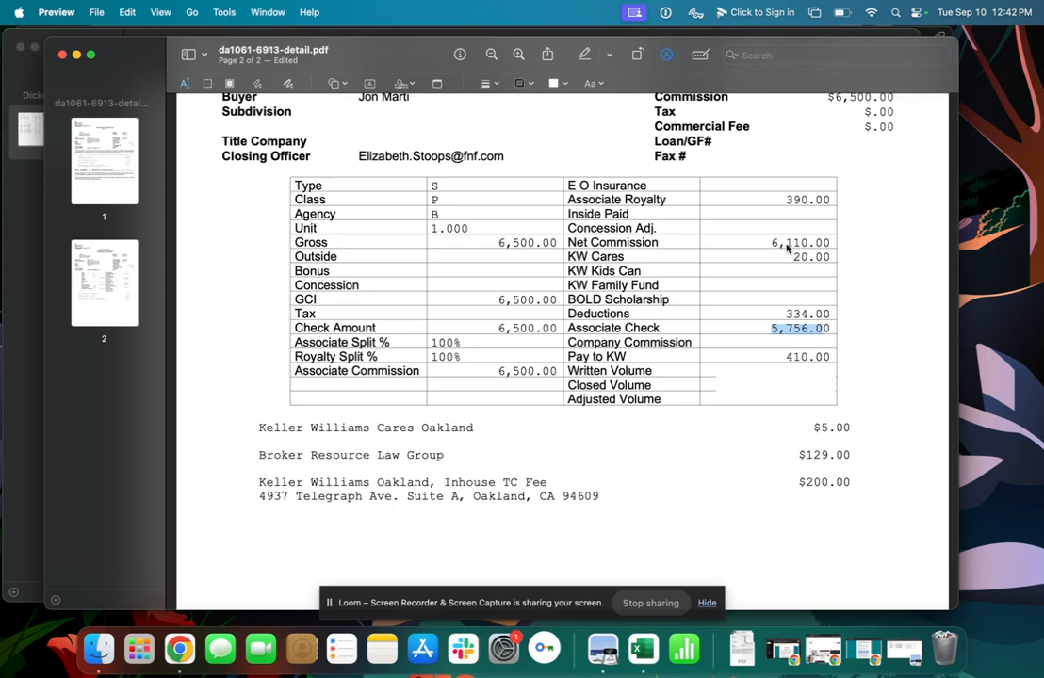
mouse_move(796, 205)
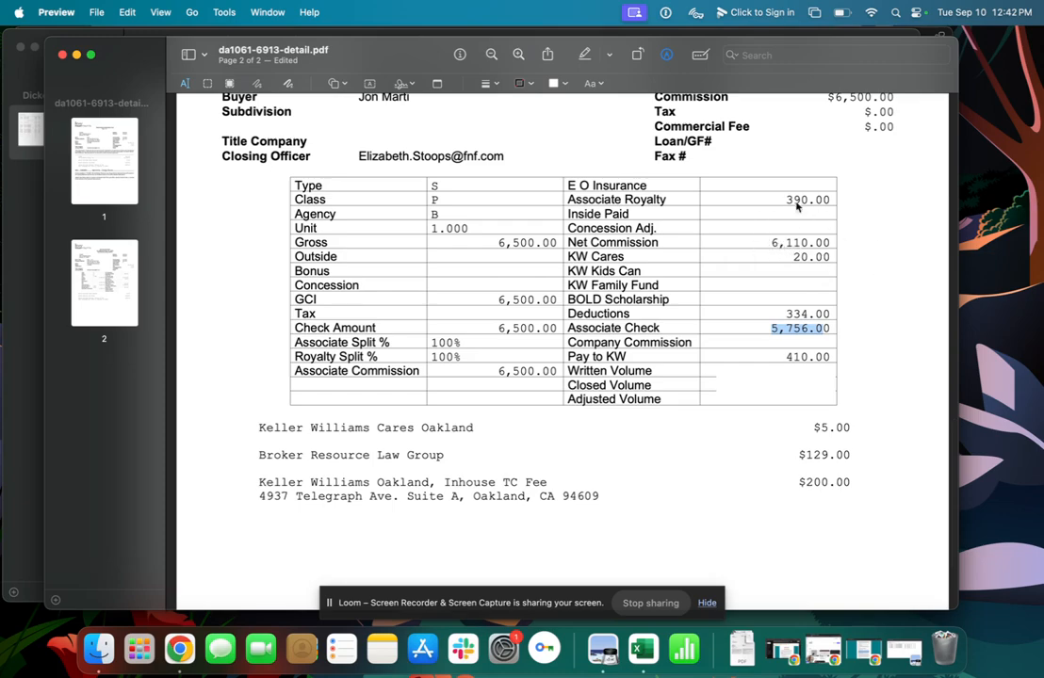
mouse_move(827, 243)
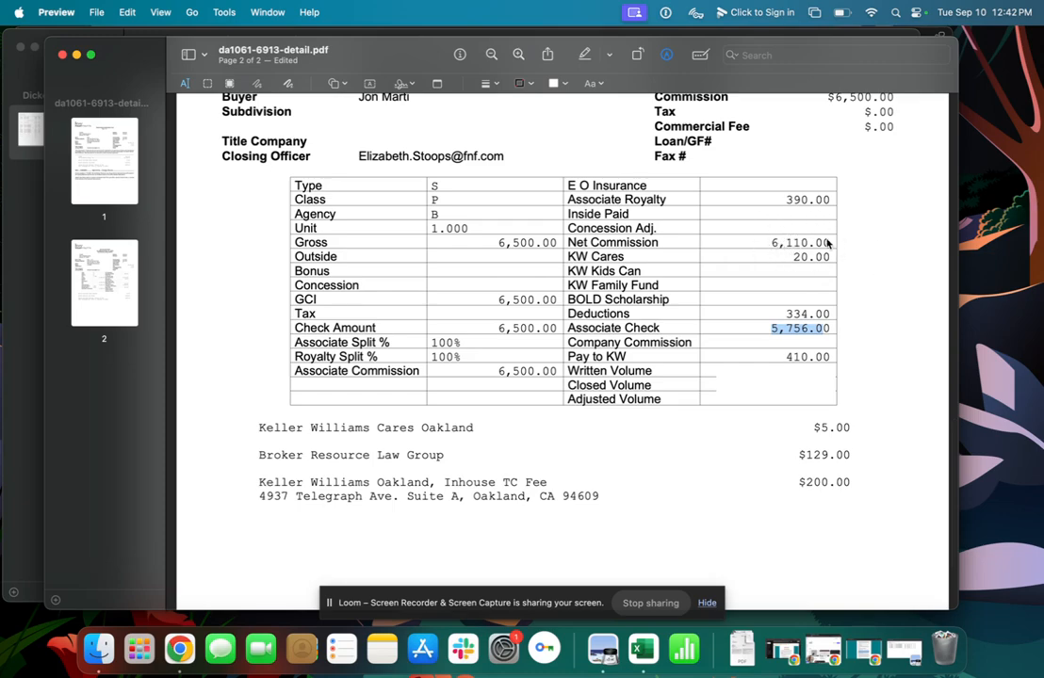
mouse_move(792, 301)
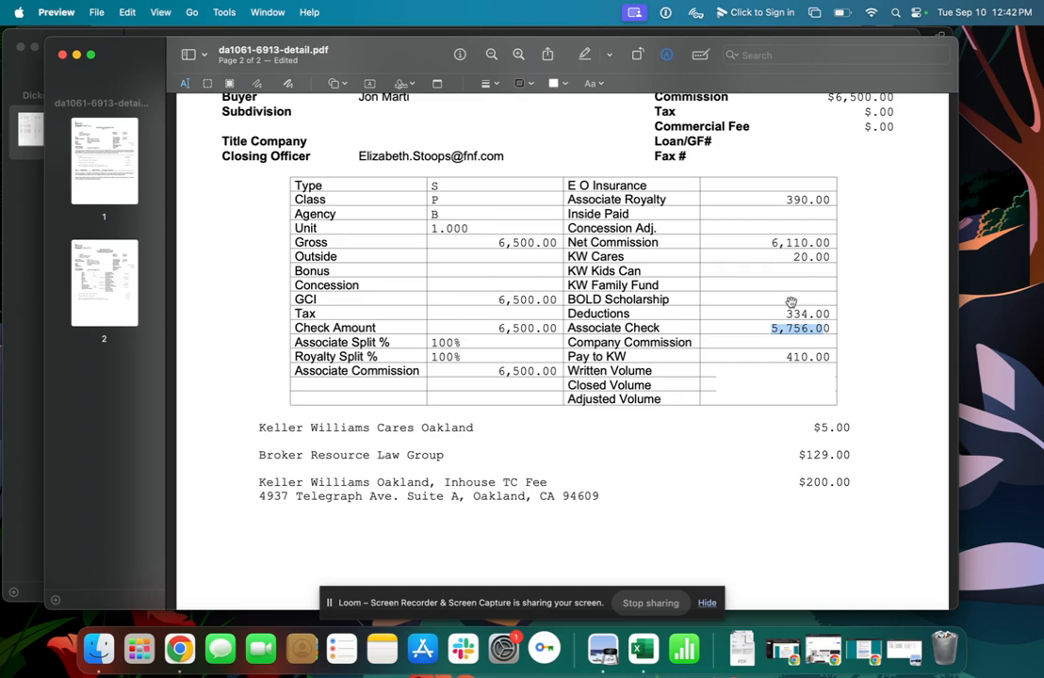
mouse_move(773, 331)
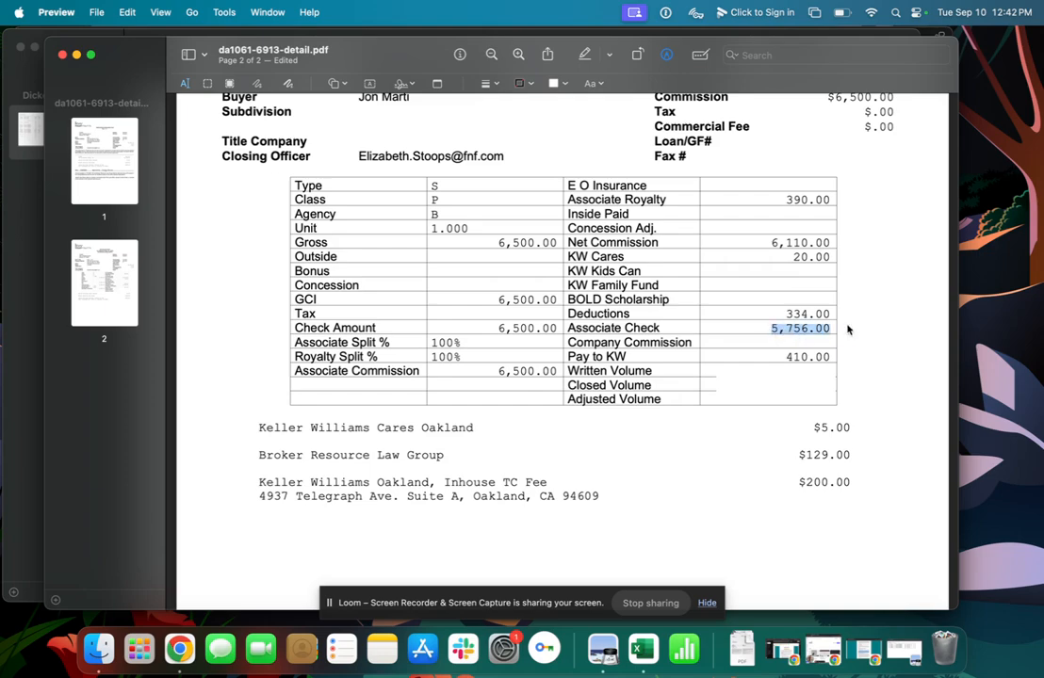
mouse_move(796, 328)
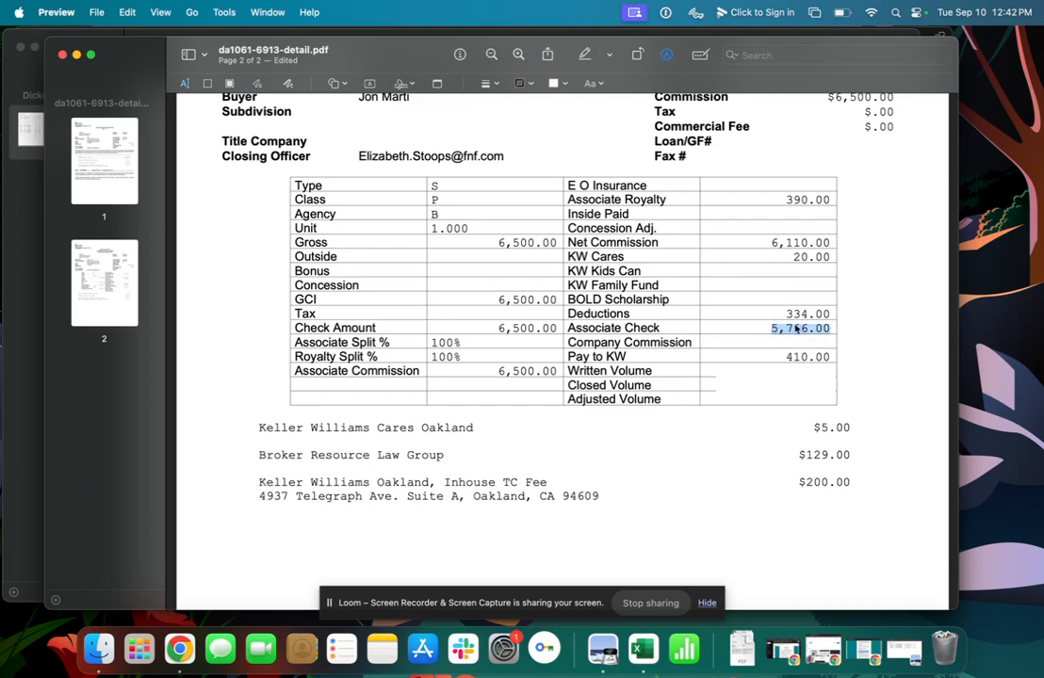
mouse_move(835, 301)
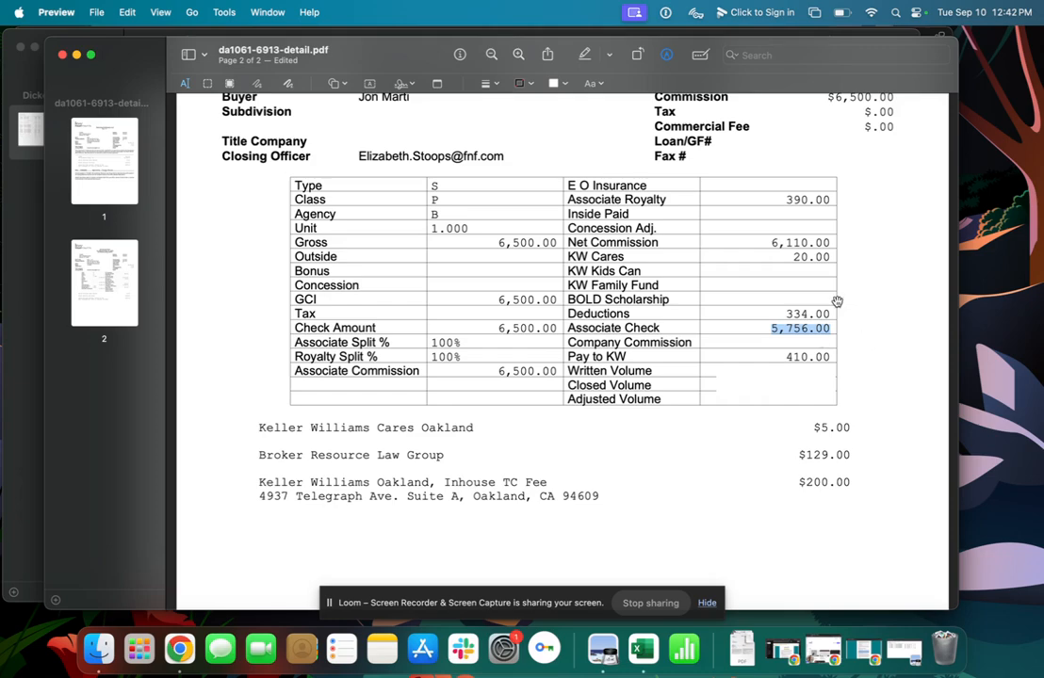
mouse_move(843, 375)
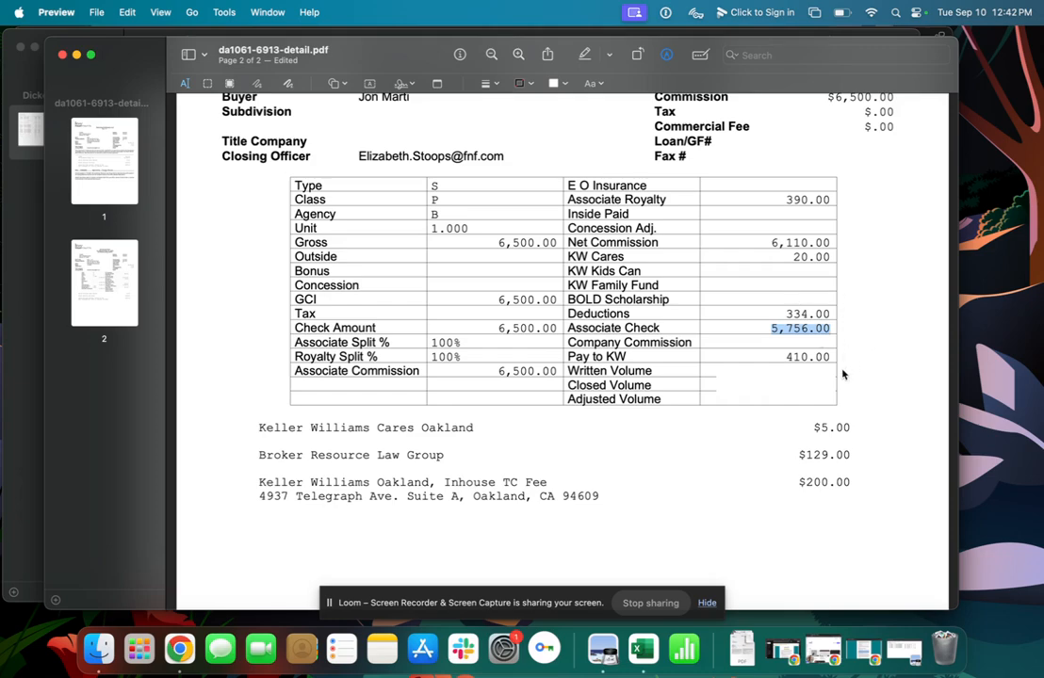
mouse_move(719, 341)
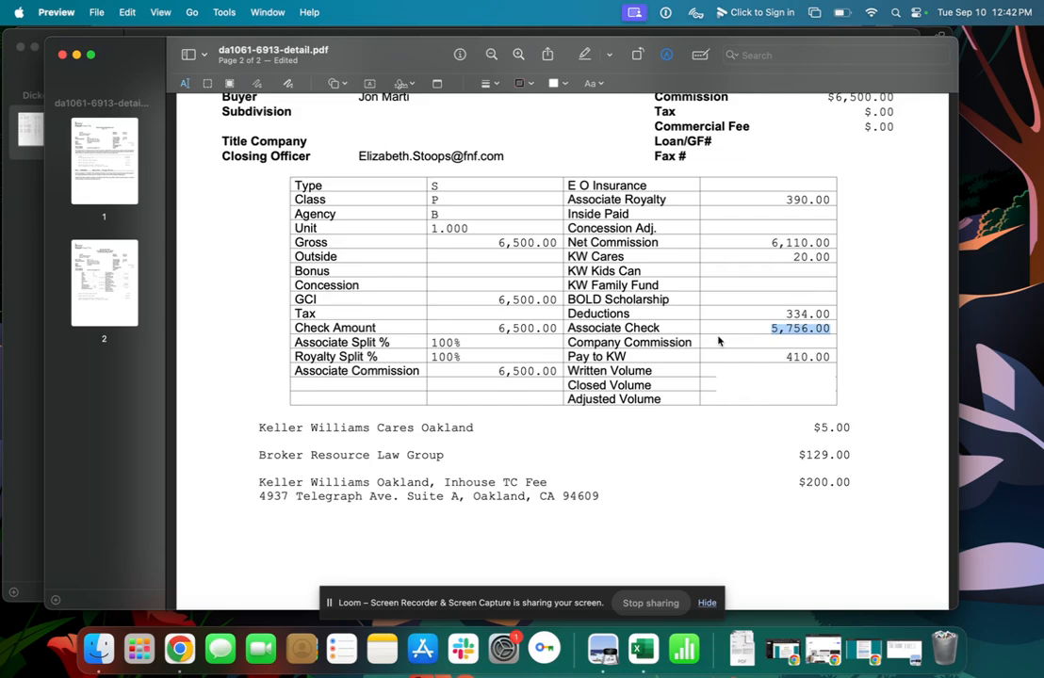
scroll(down, 3)
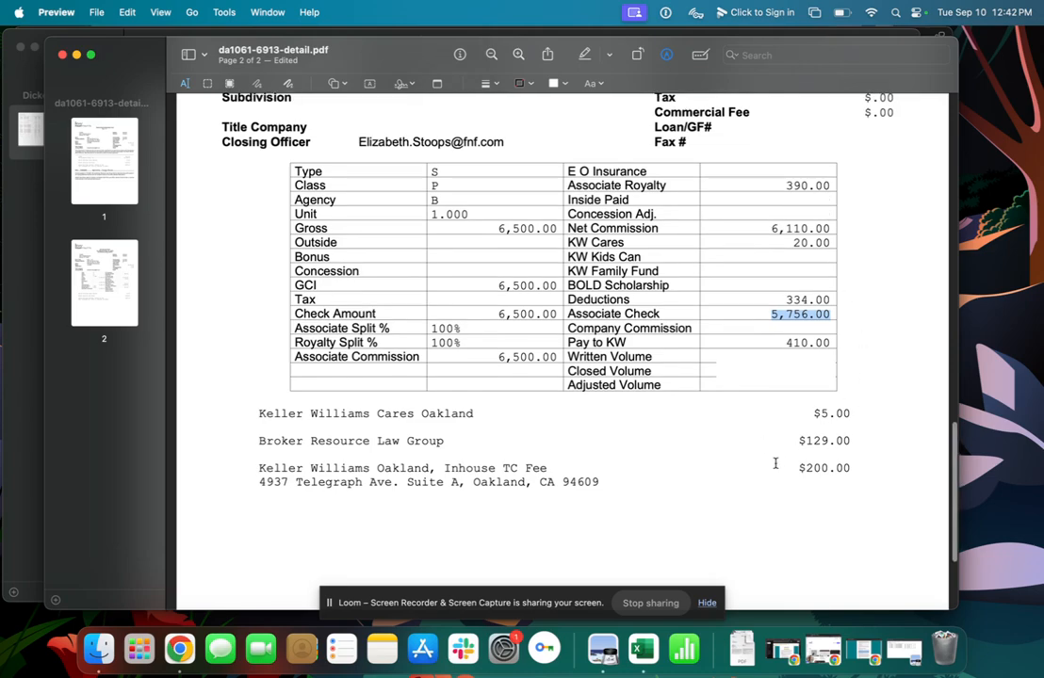
scroll(up, 3)
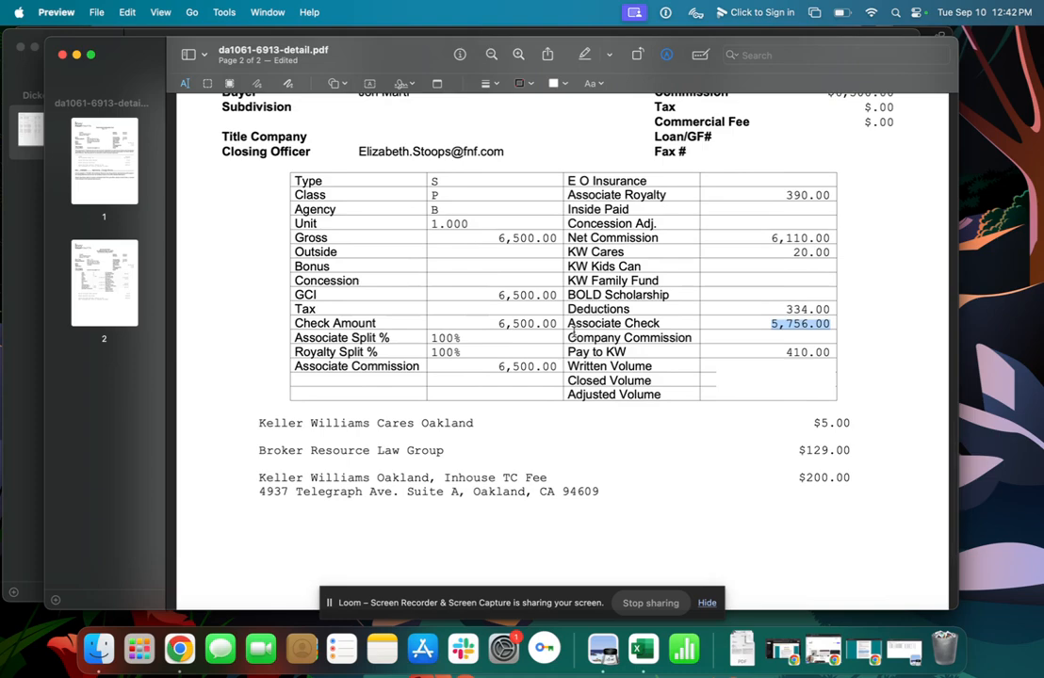
mouse_move(635, 304)
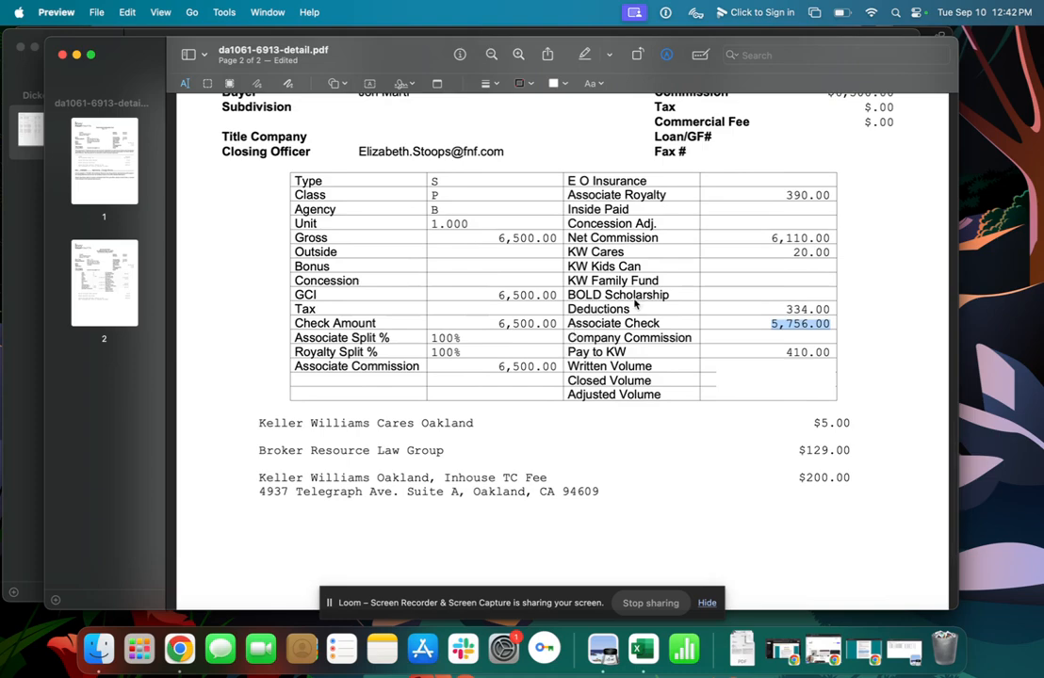
mouse_move(727, 313)
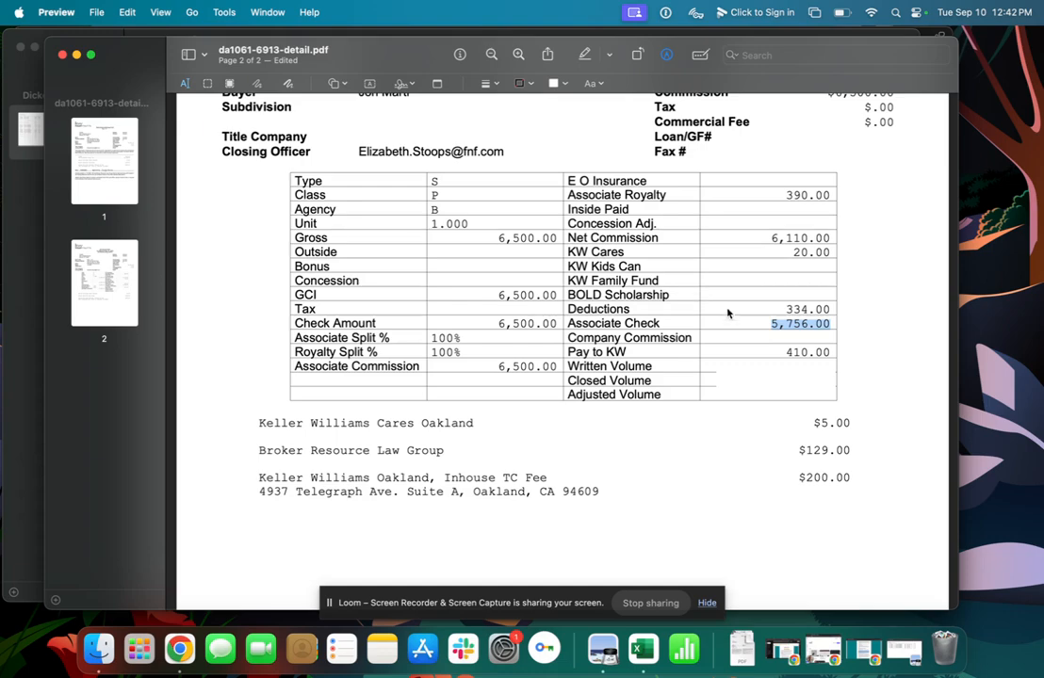
mouse_move(789, 253)
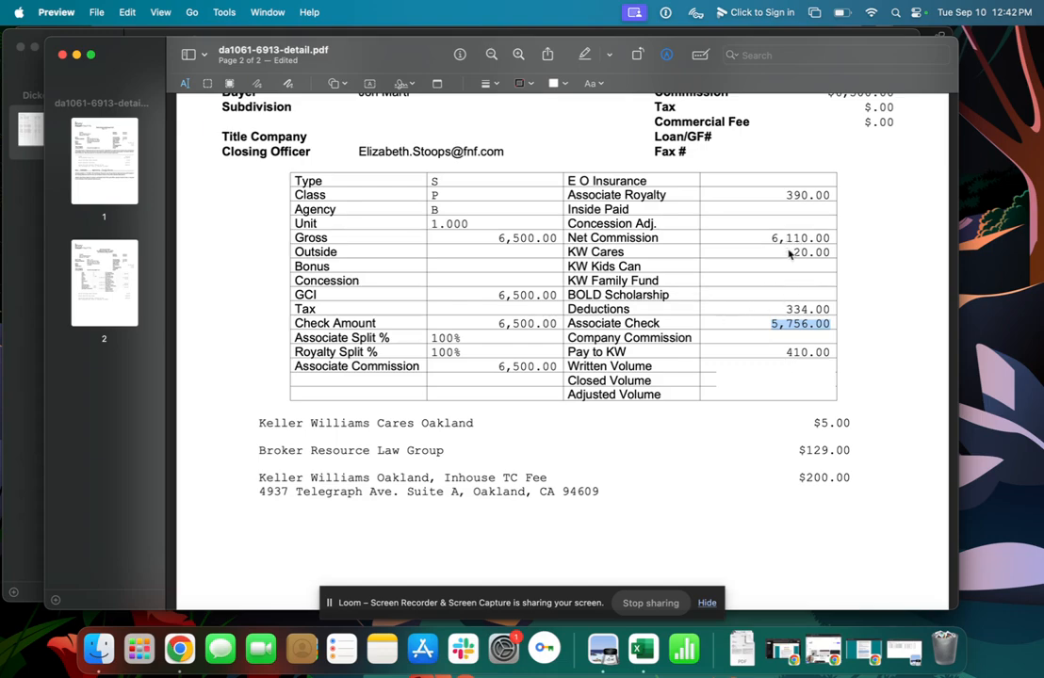
click(810, 252)
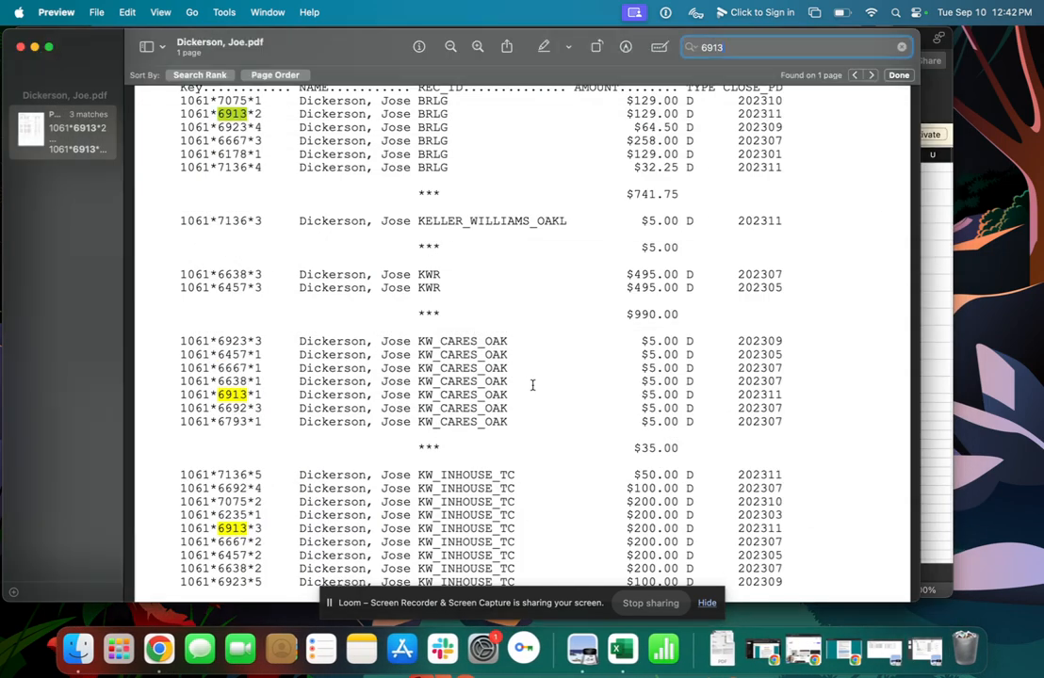
- Review deal 6913's deduction charges of 129.00, 5.00 and 200.00, then bring the Excel register forward
scroll(up, 3)
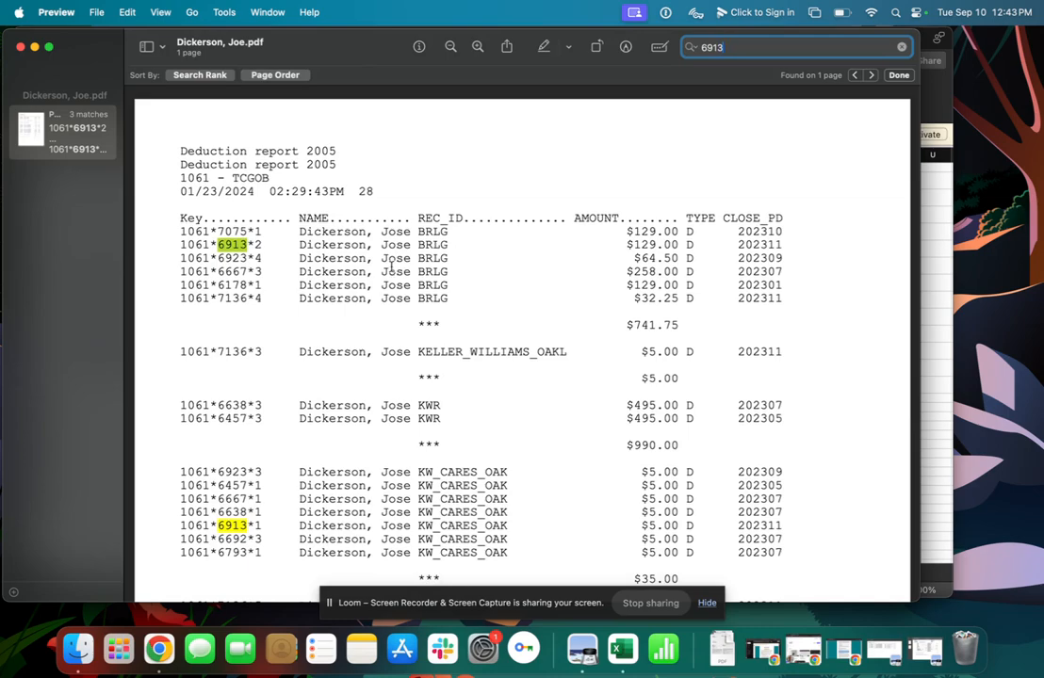
mouse_move(378, 323)
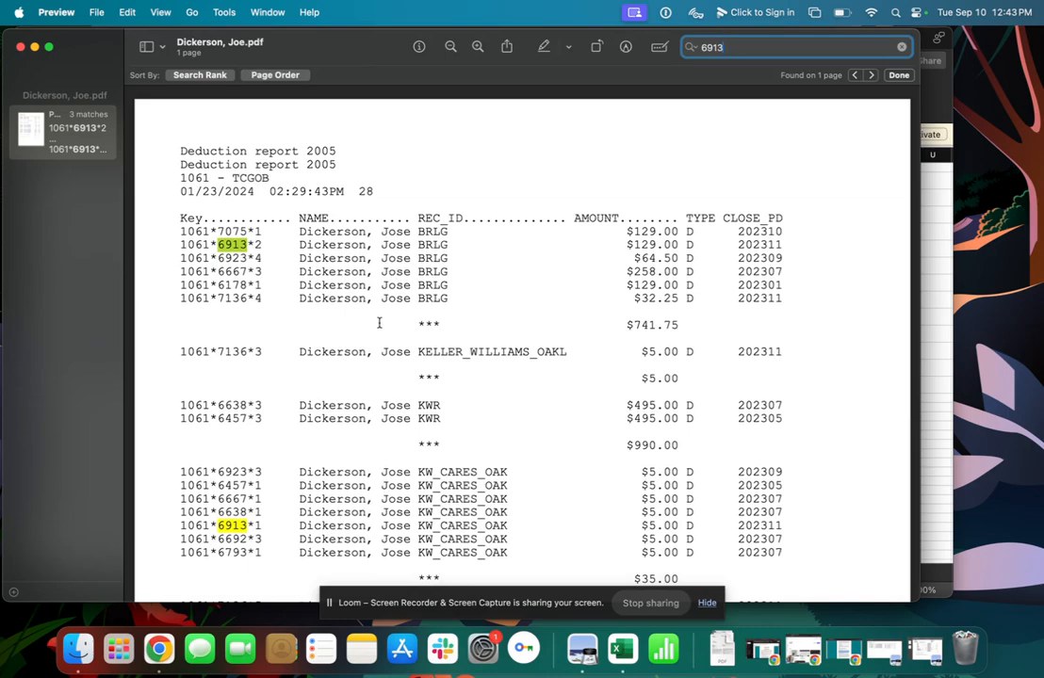
scroll(down, 3)
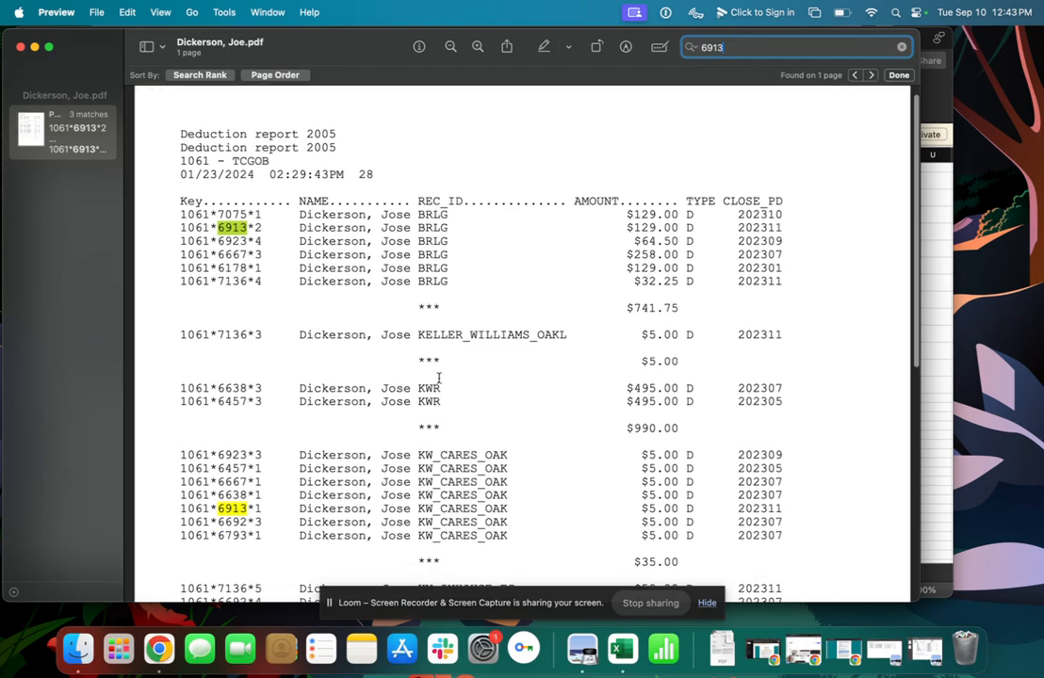
scroll(down, 3)
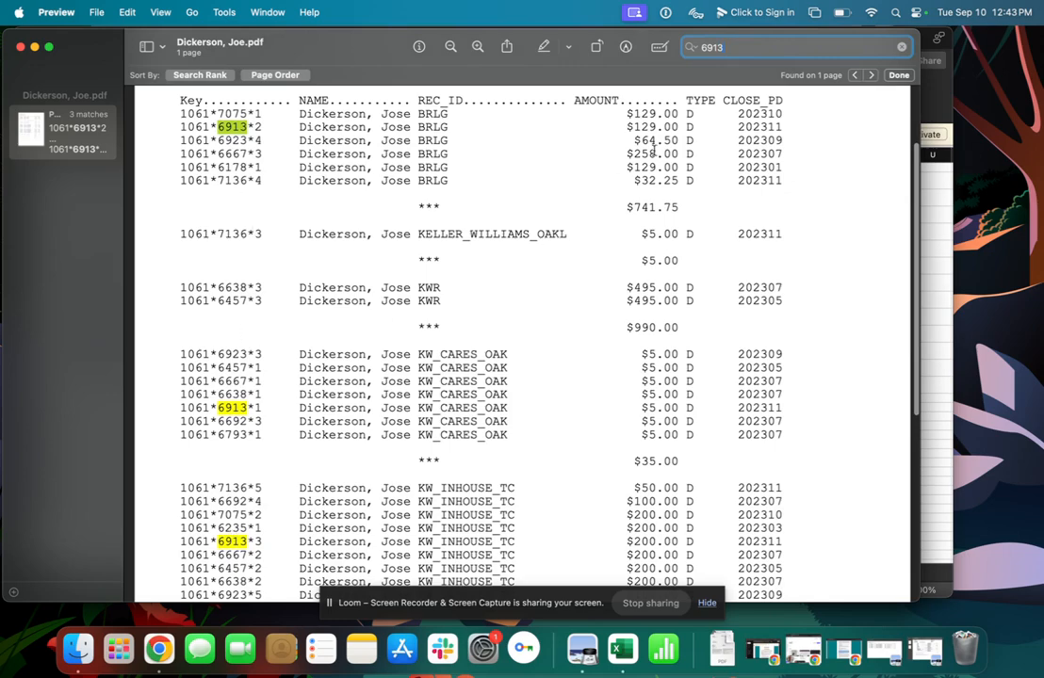
scroll(down, 3)
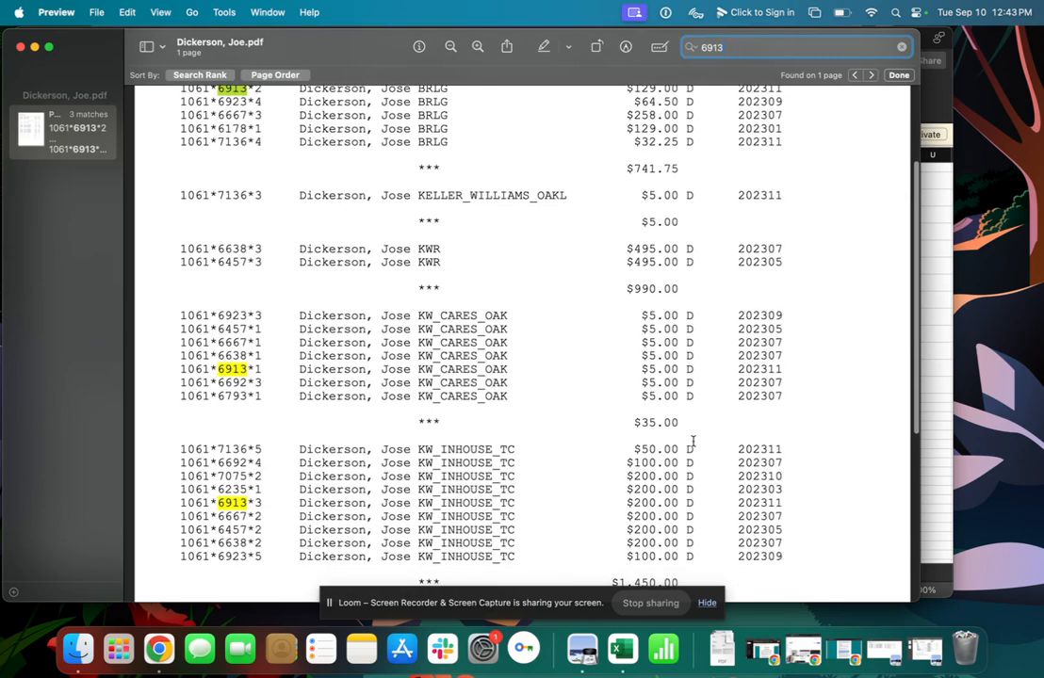
scroll(down, 3)
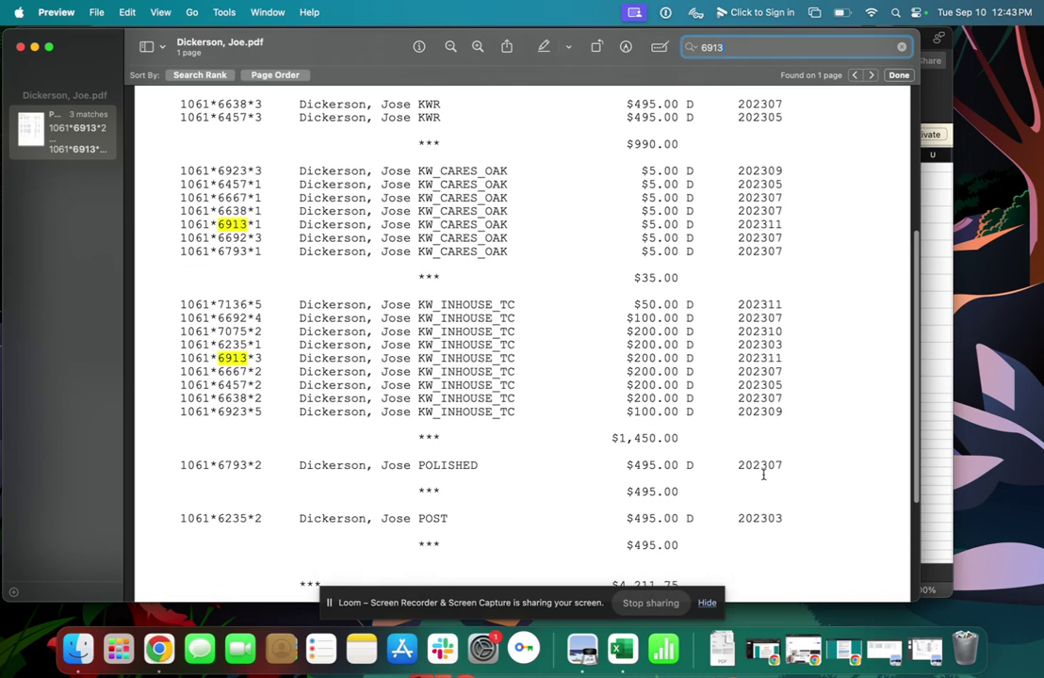
scroll(up, 3)
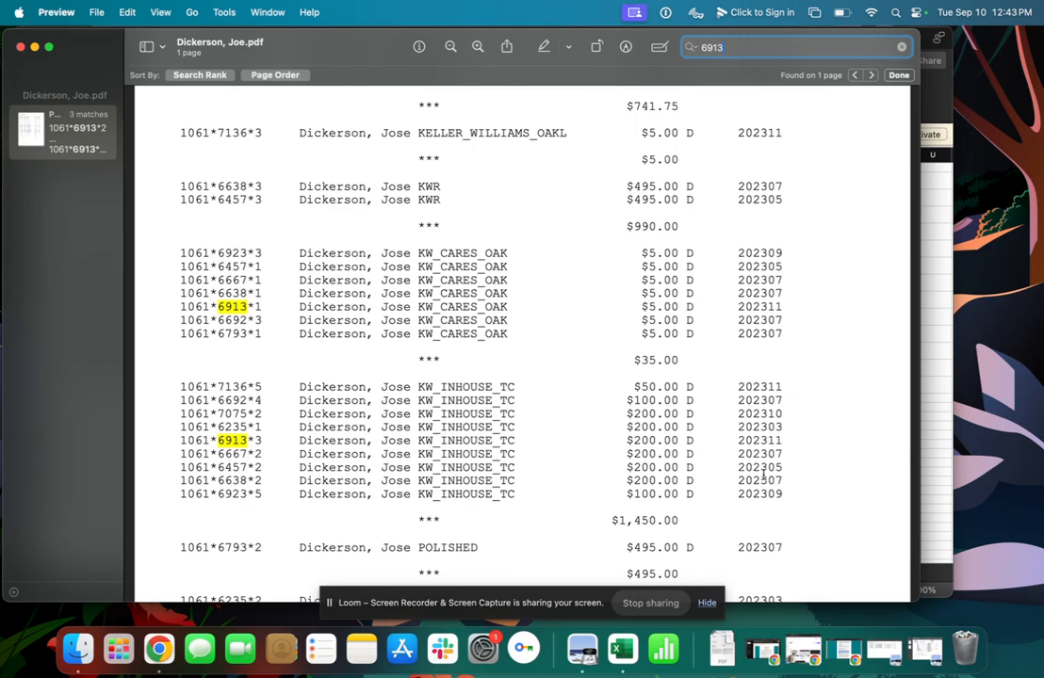
mouse_move(259, 204)
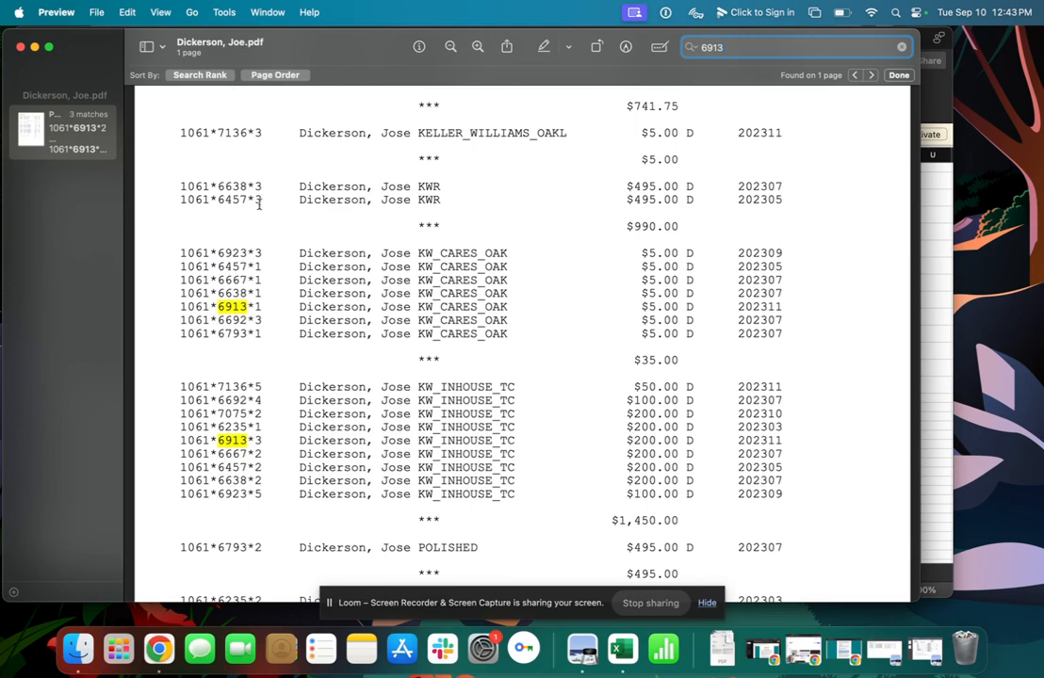
click(601, 648)
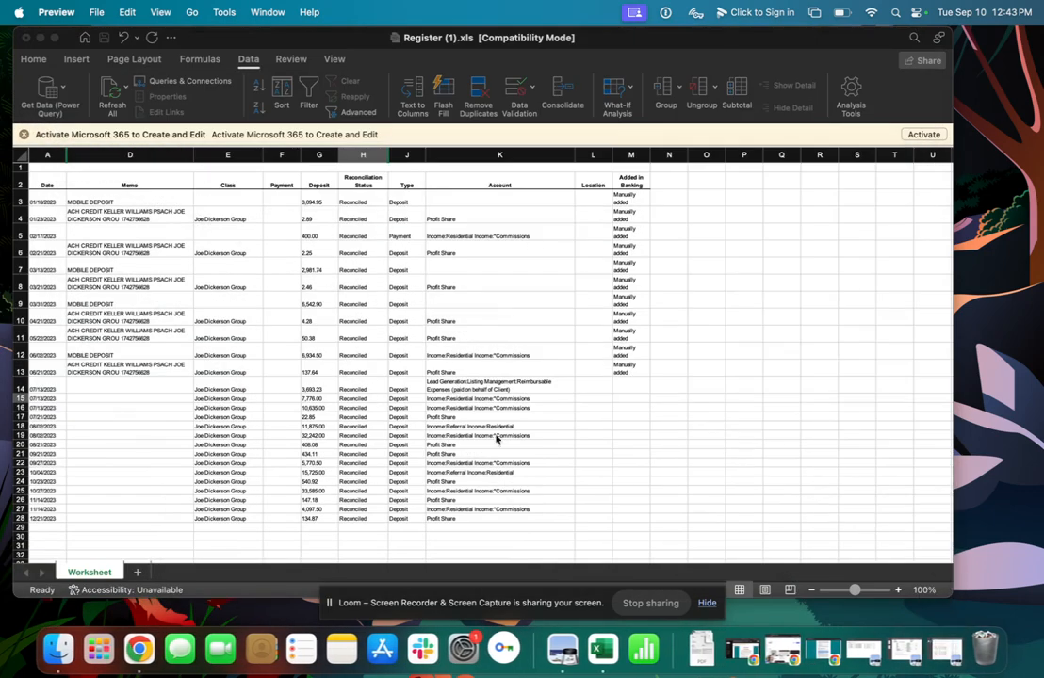
mouse_move(435, 303)
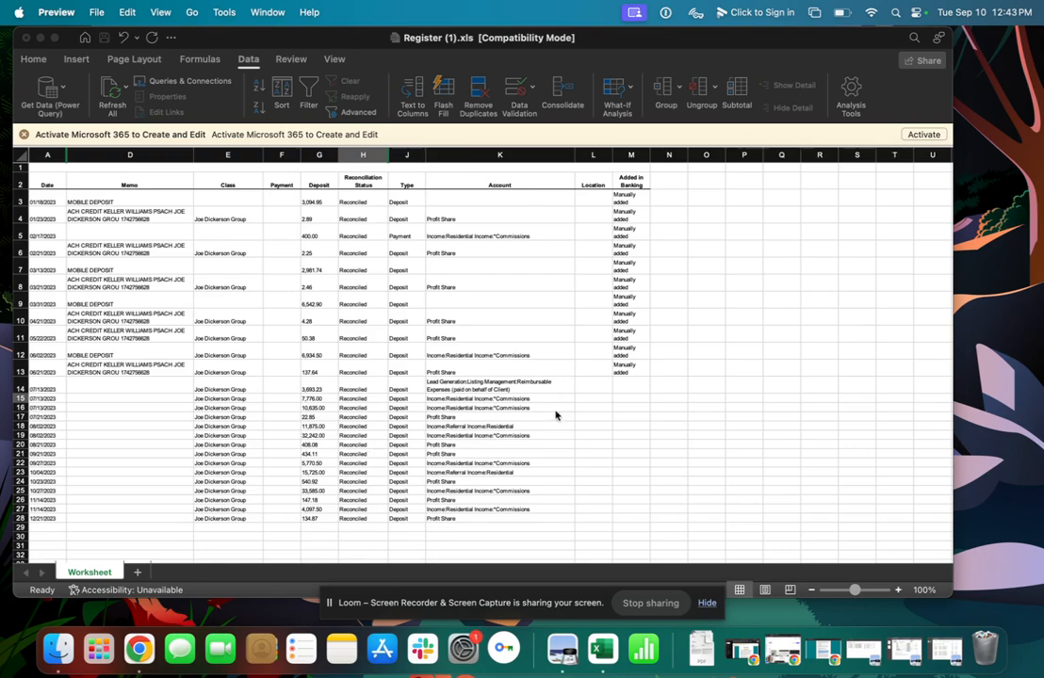
mouse_move(637, 390)
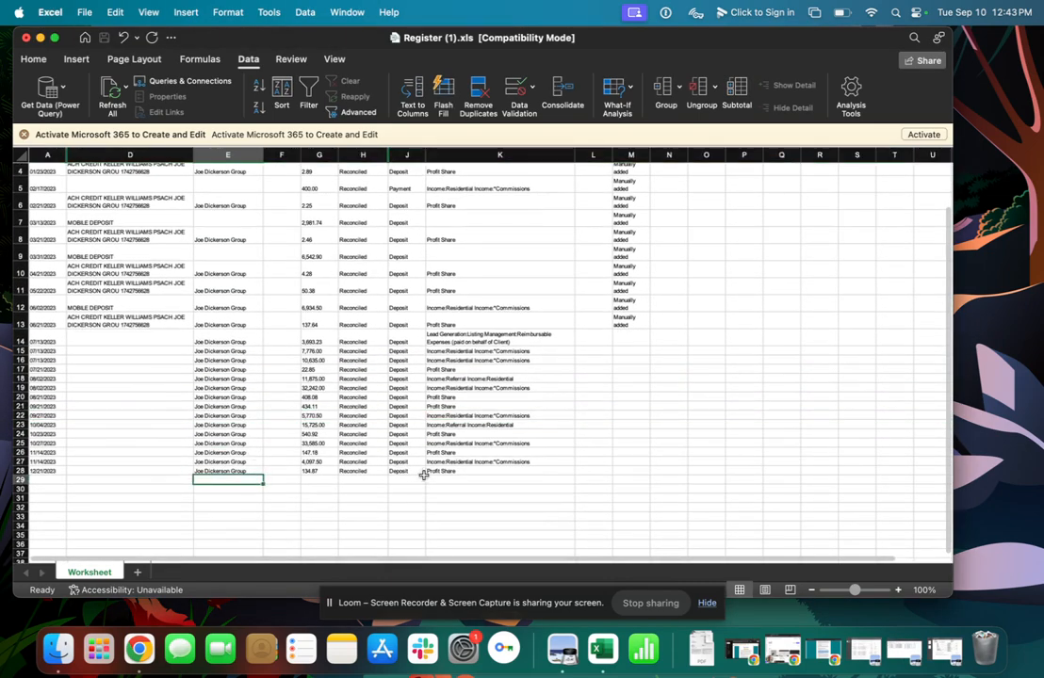
mouse_move(55, 473)
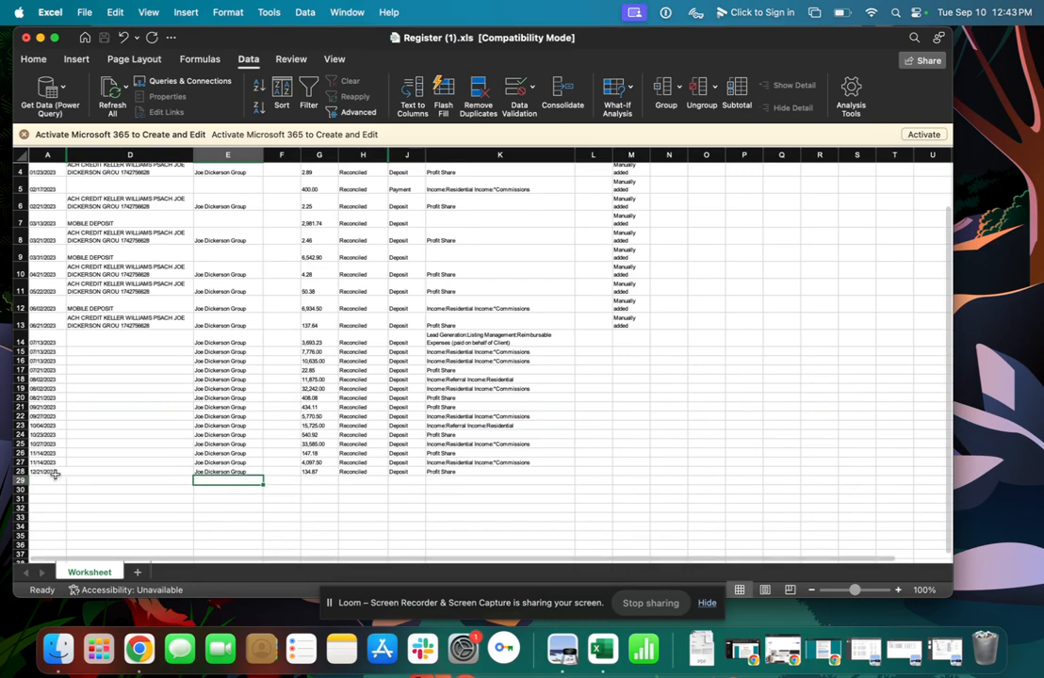
click(319, 479)
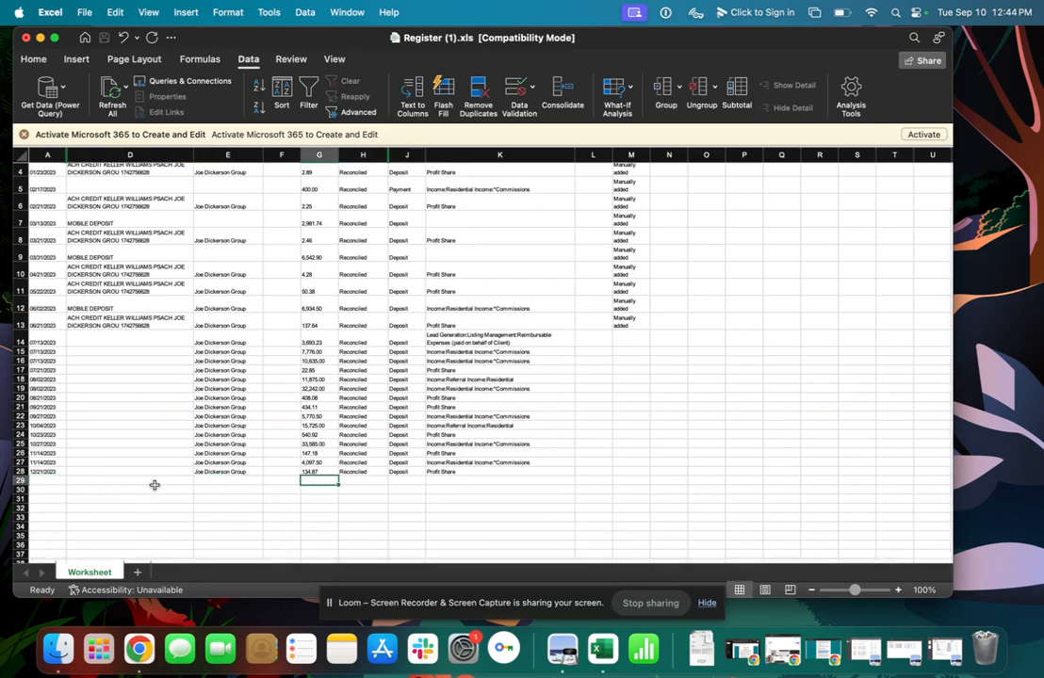
scroll(up, 3)
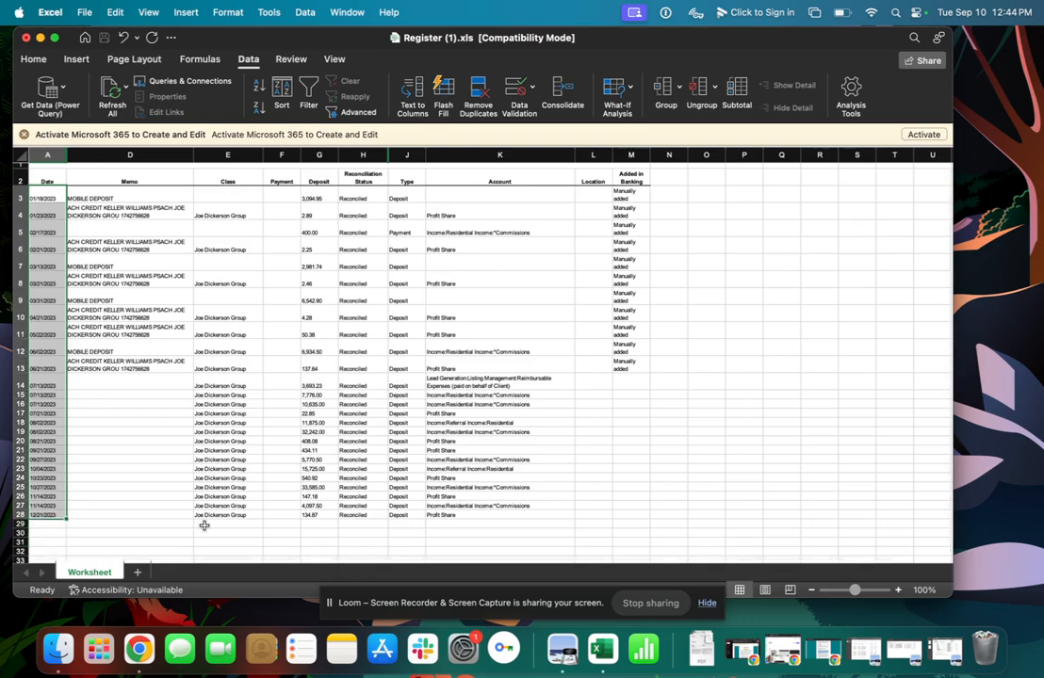
scroll(down, 3)
text(50)
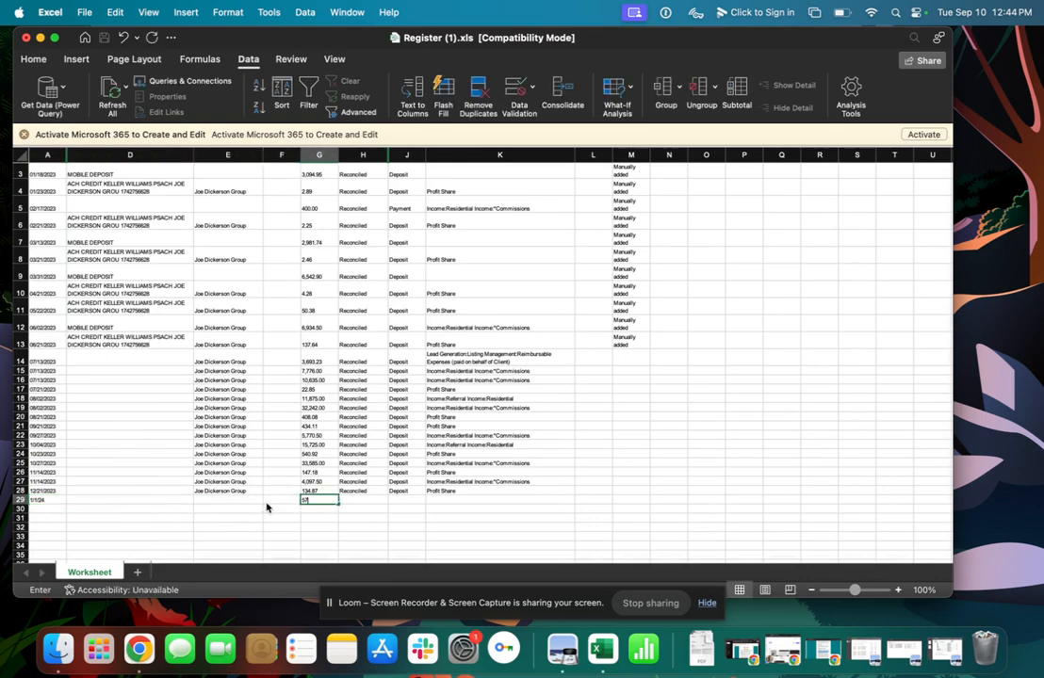
- Commit the 1/1/24 row's 5,776.00 deposit and select cell G29 to verify it
key(Return)
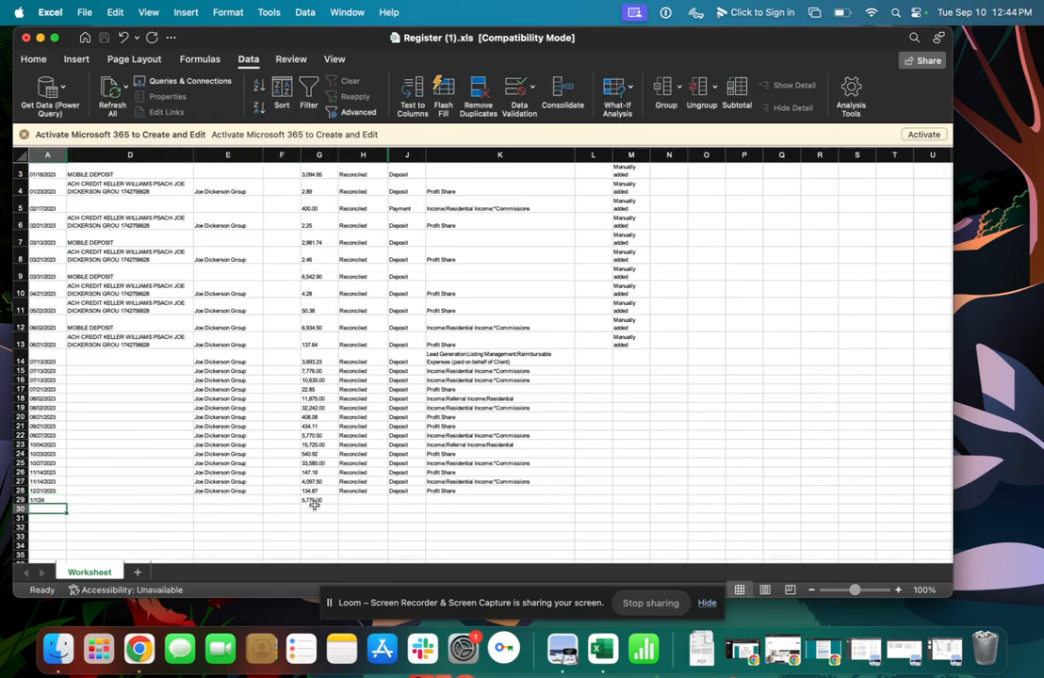
click(318, 500)
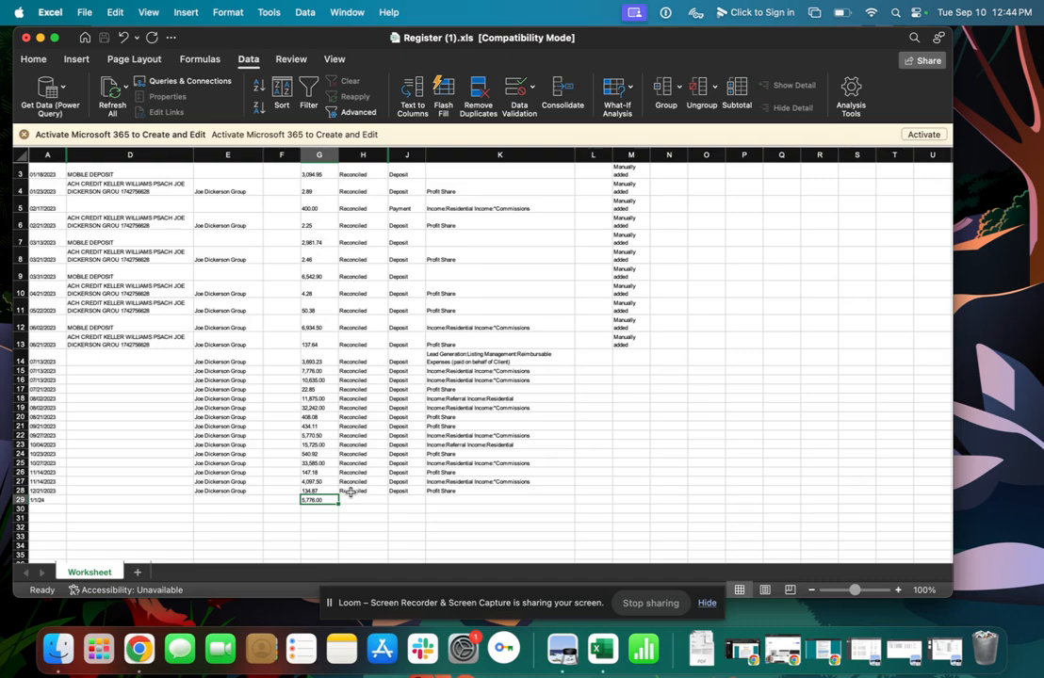
mouse_move(52, 494)
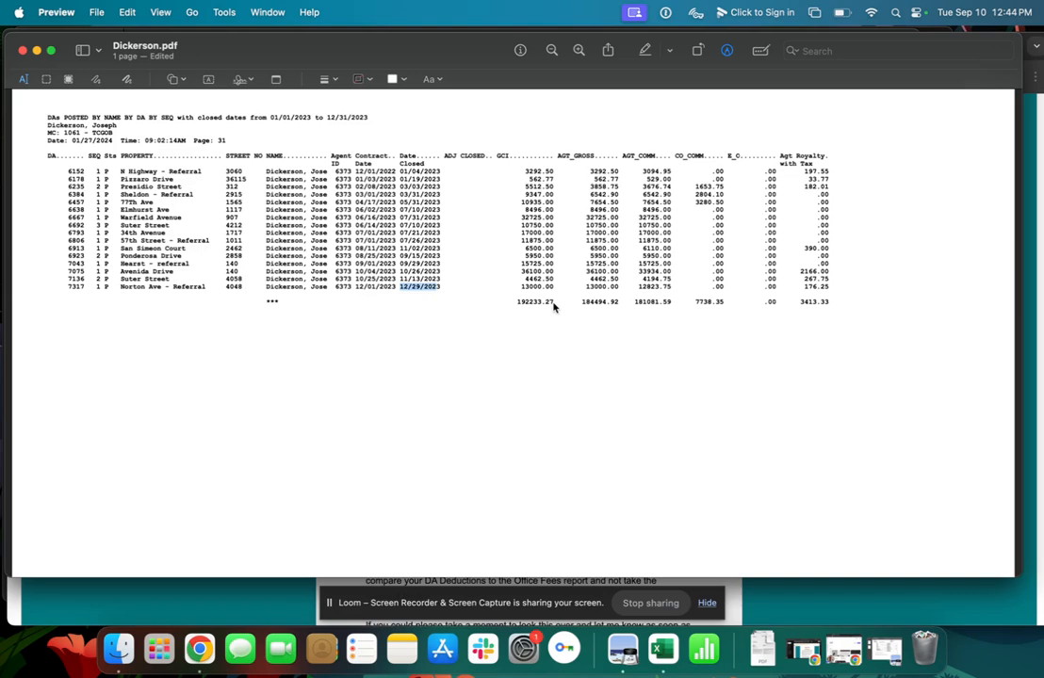
mouse_move(619, 312)
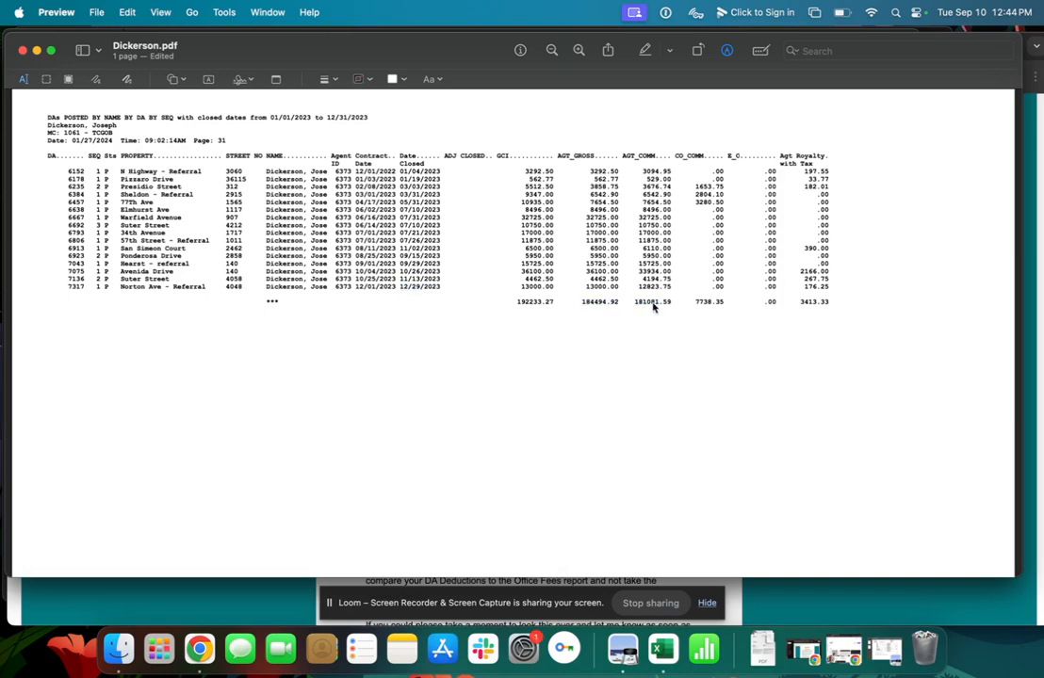
- Highlight the 181,081.59 agent commission total in the Dickerson DA list
double_click(652, 301)
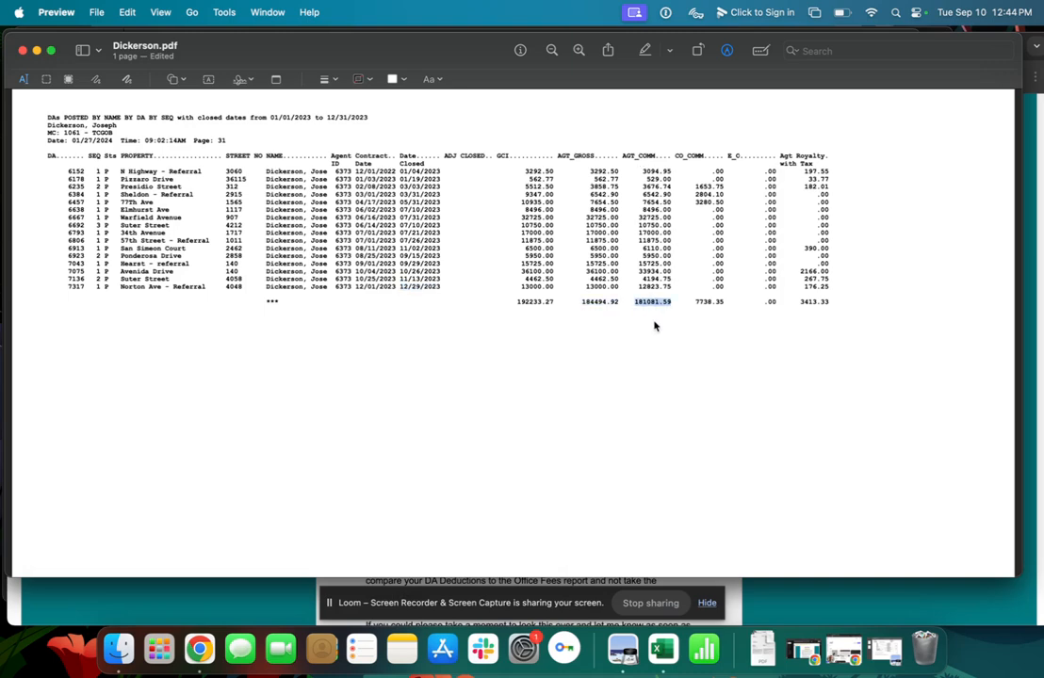
mouse_move(674, 329)
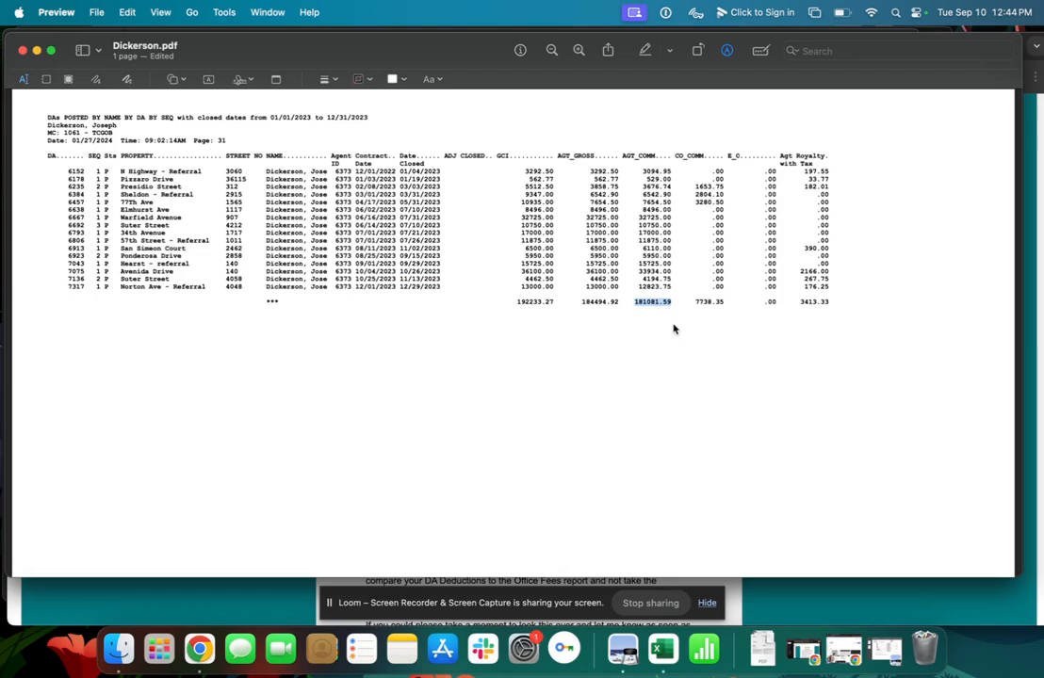
mouse_move(622, 271)
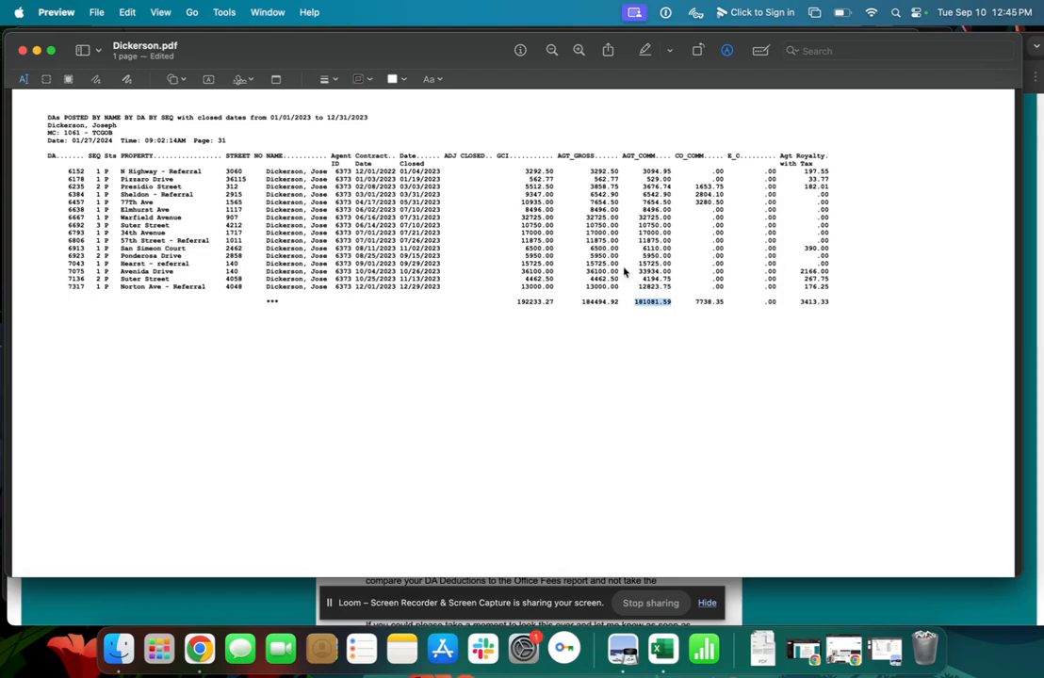